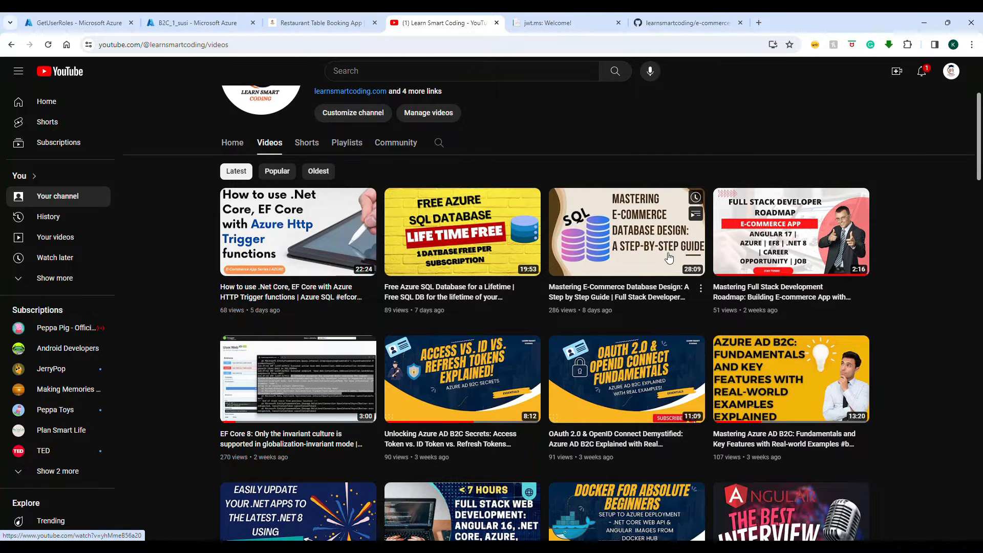
mouse_move(617, 211)
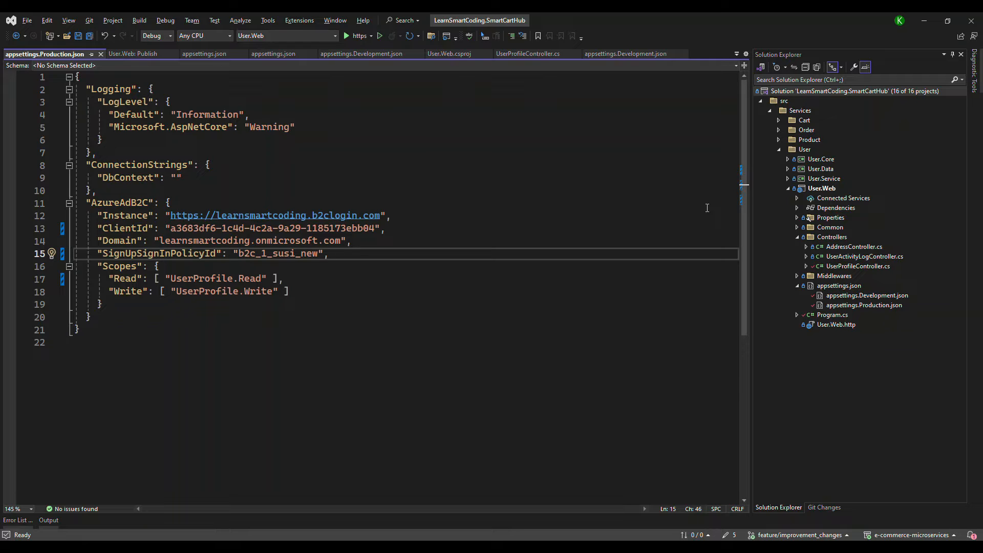
mouse_move(868, 133)
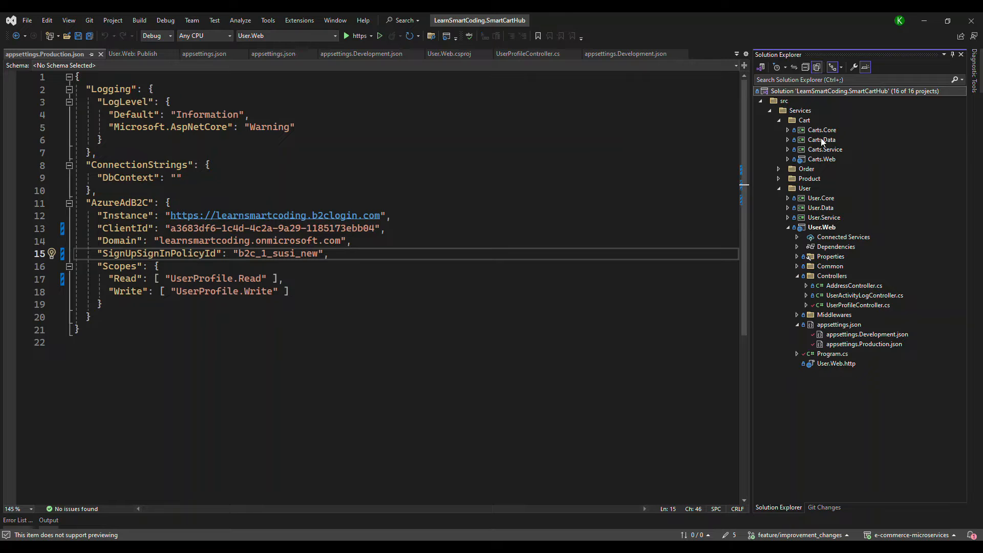
Expand the Product service folder and scroll through its Core, Data, Service and Web projects
click(787, 169)
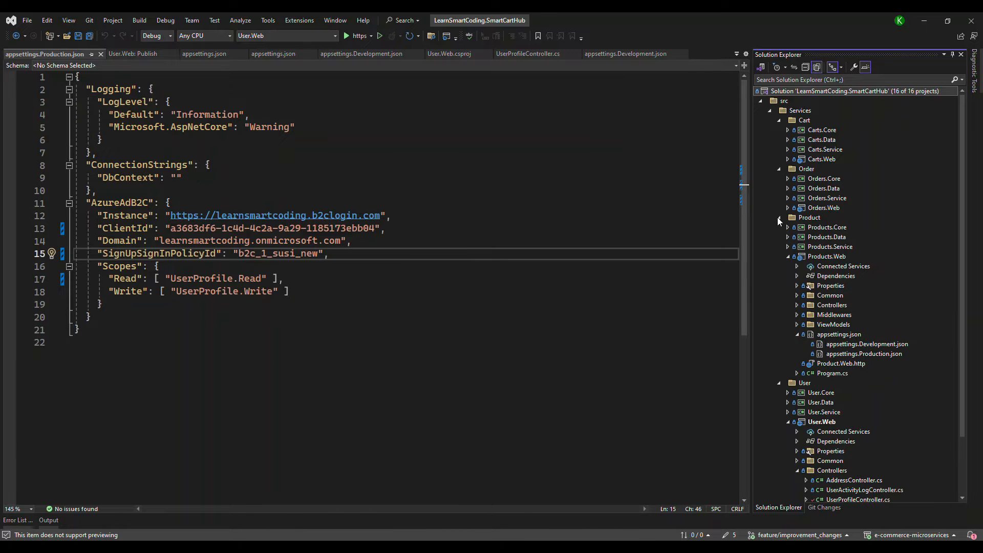
scroll(down, 3)
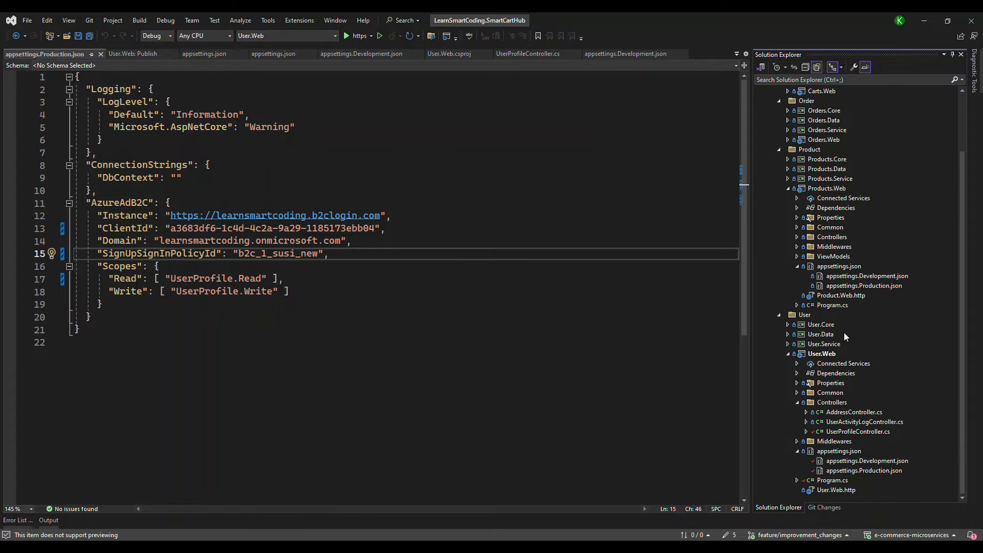
mouse_move(857, 379)
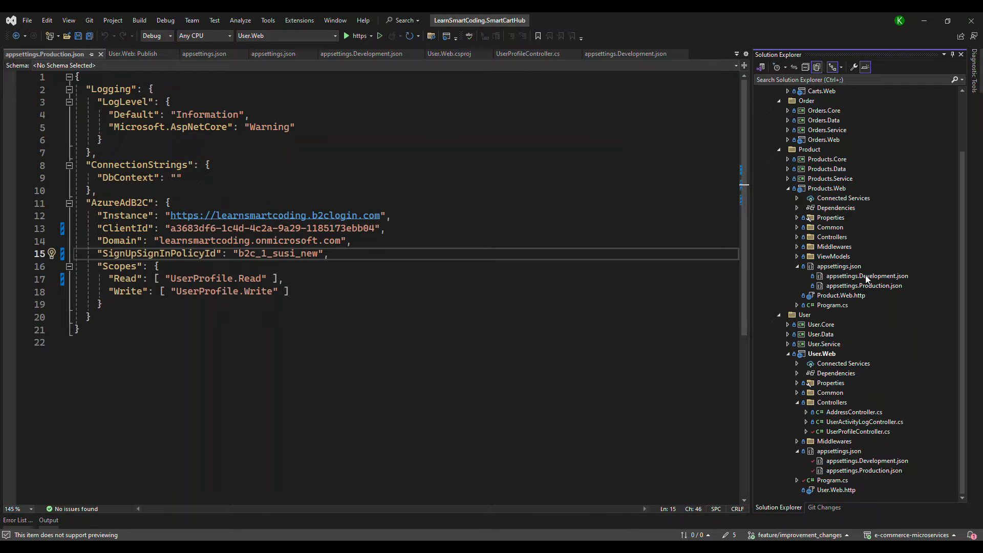
mouse_move(858, 263)
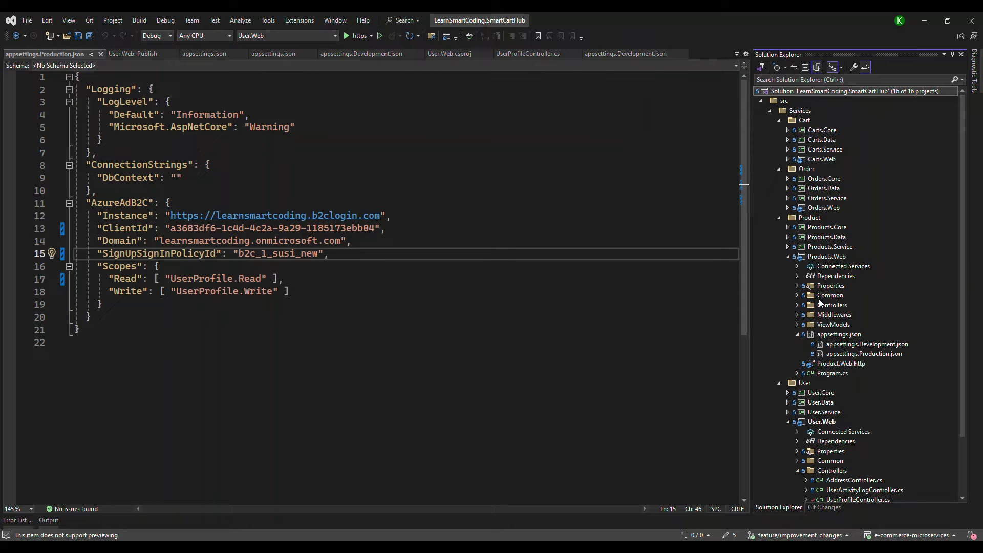
mouse_move(820, 295)
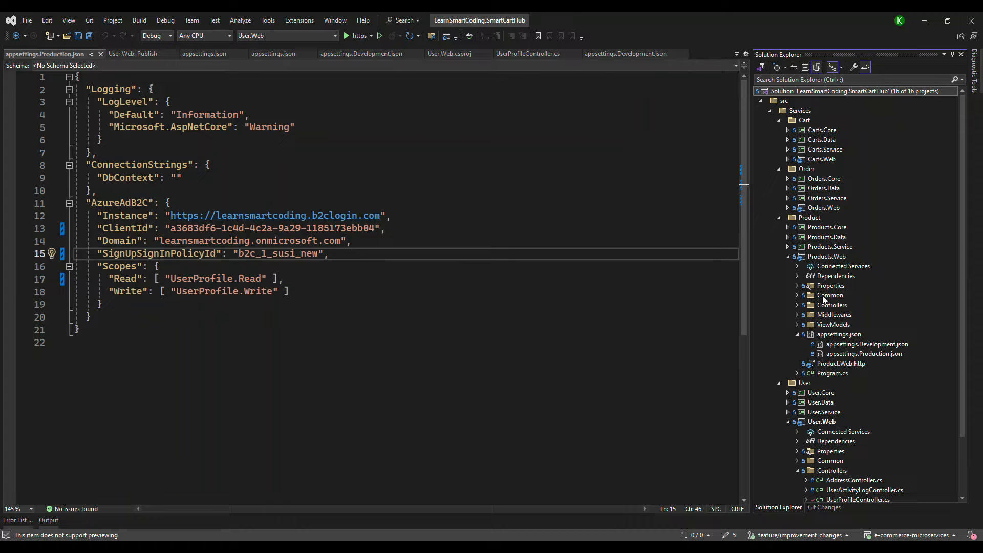
mouse_move(812, 189)
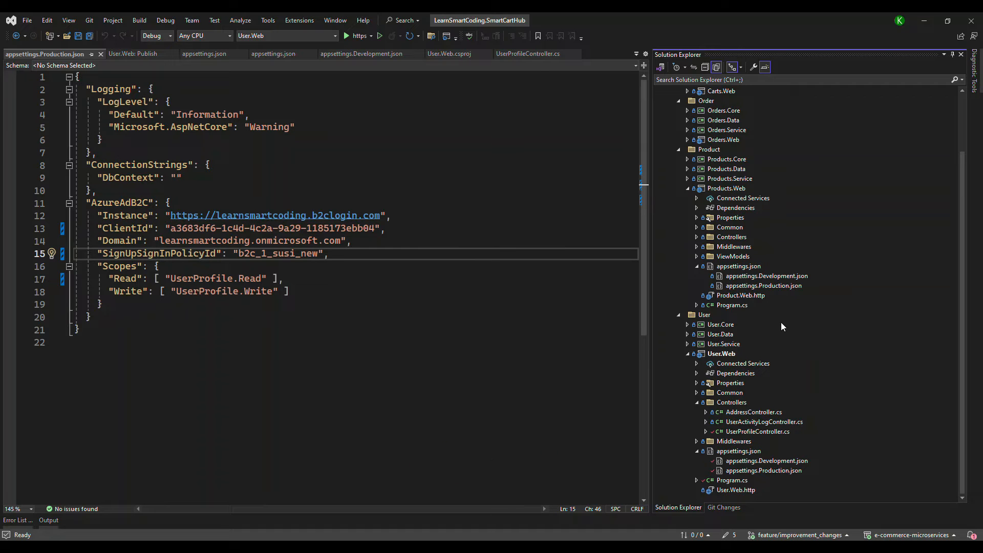
click(448, 54)
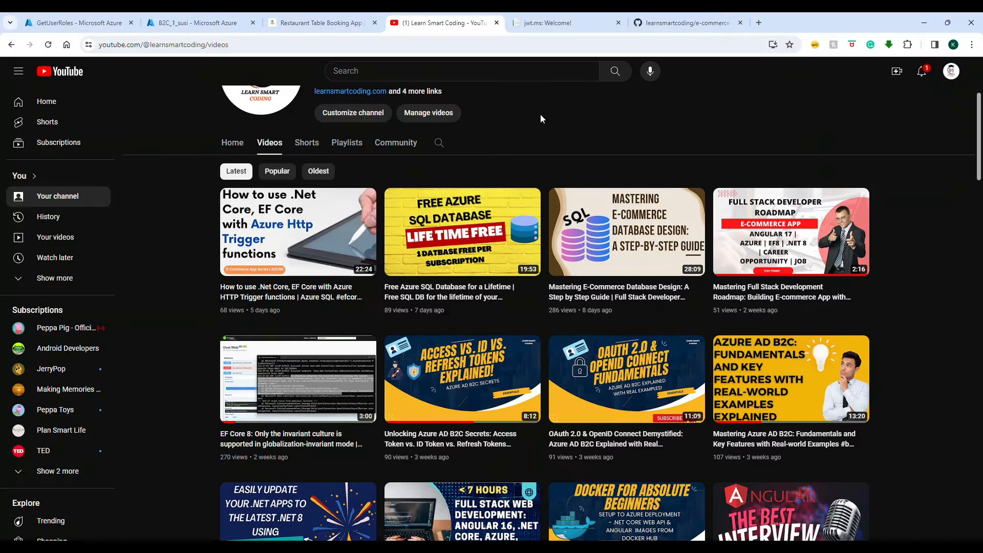
Scroll the channel's Videos page down to the EF Core 8 invariant culture video
scroll(down, 3)
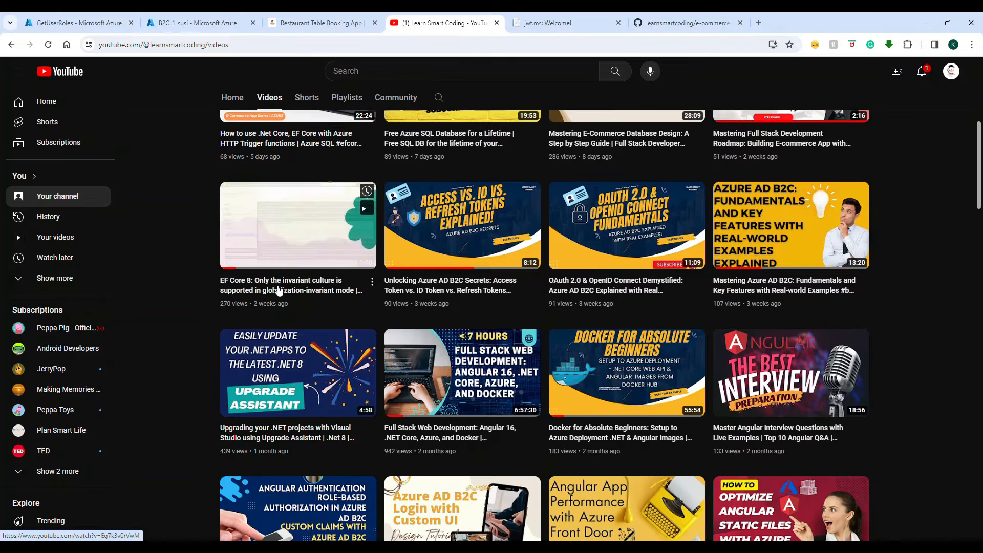
mouse_move(297, 225)
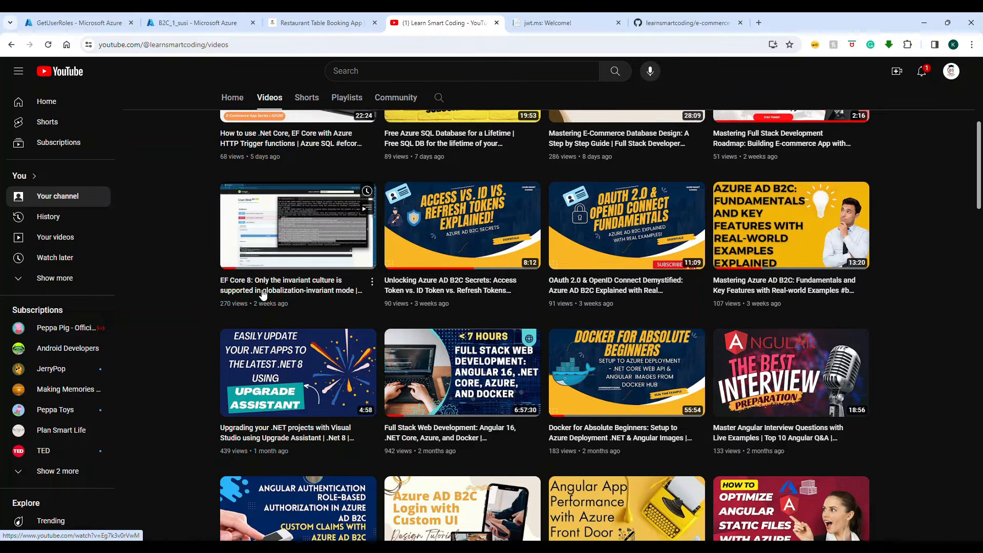
mouse_move(297, 225)
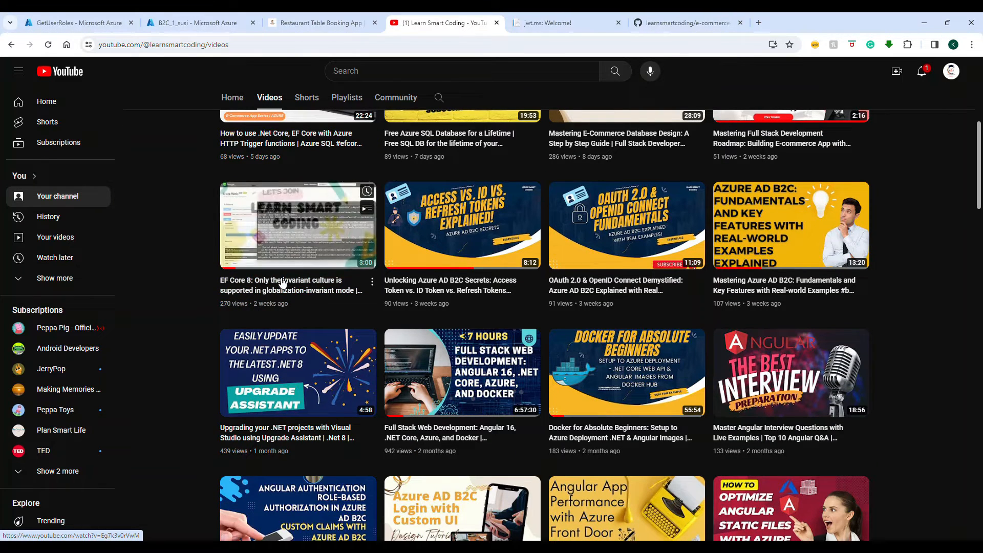
mouse_move(298, 224)
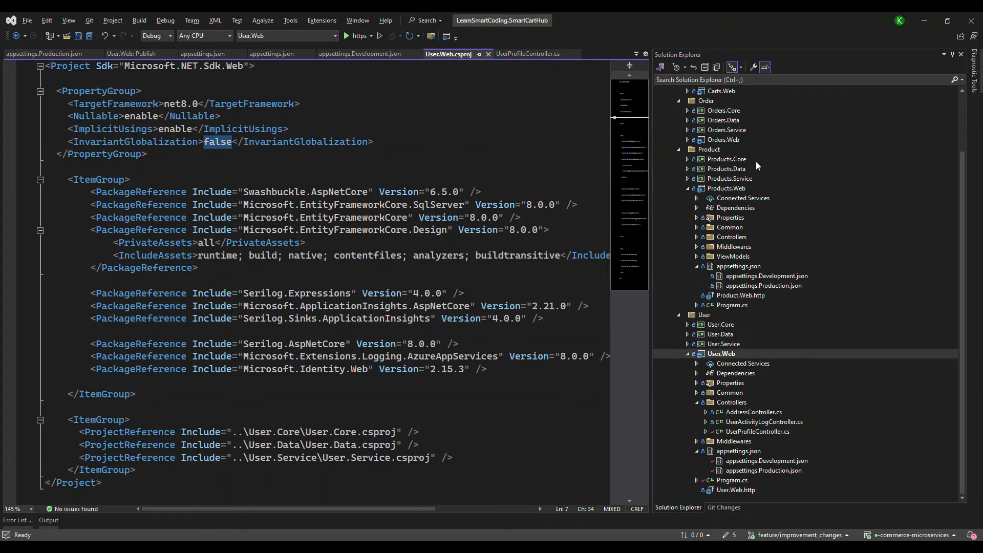
mouse_move(738, 188)
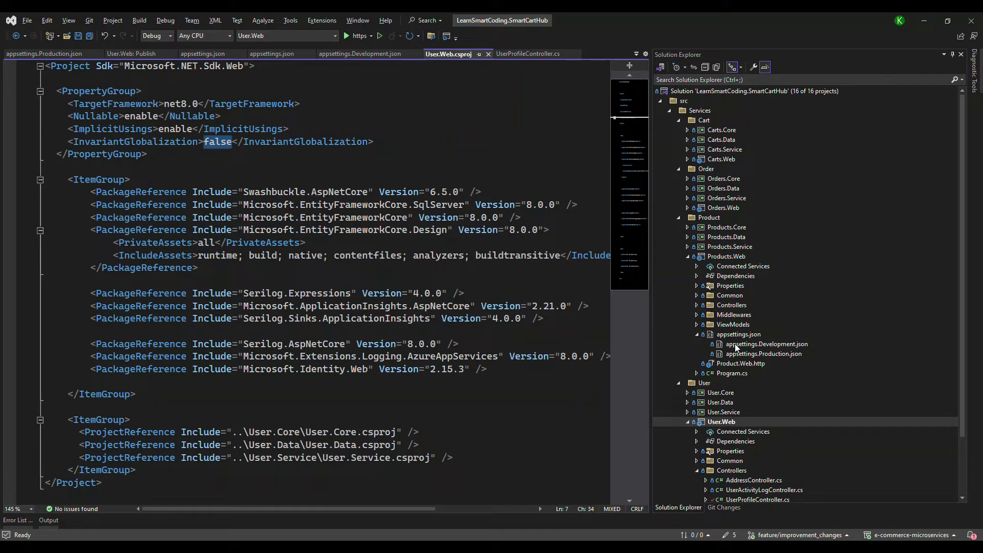
mouse_move(747, 357)
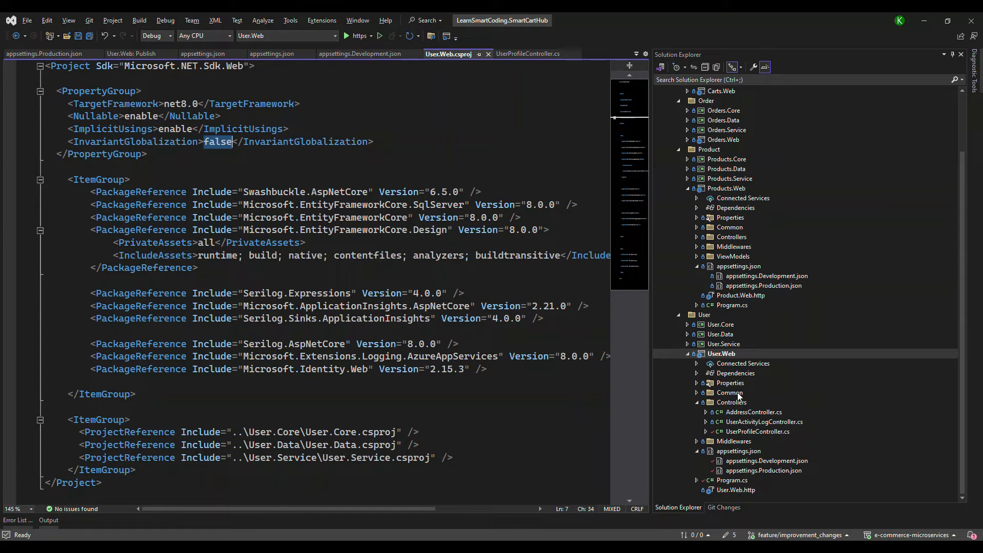
mouse_move(763, 390)
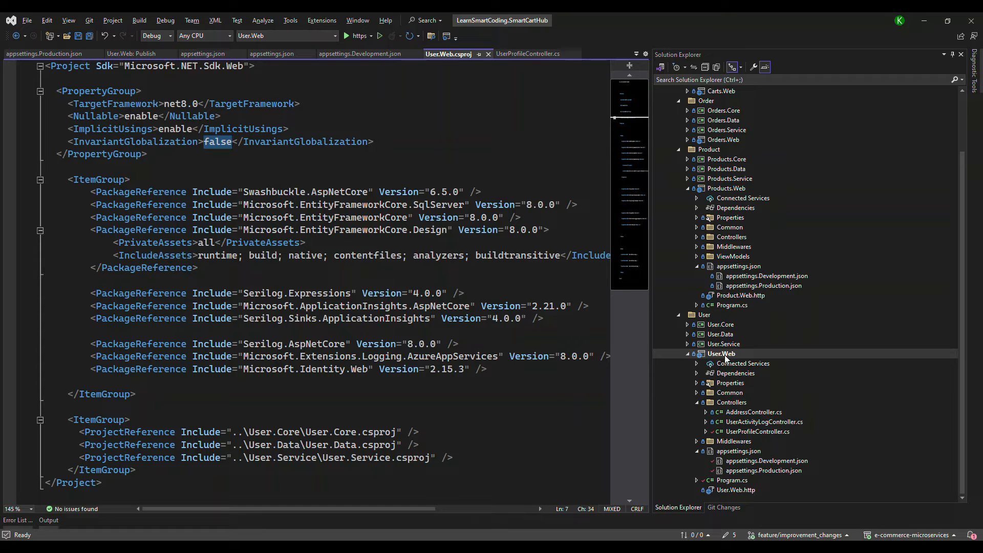
mouse_move(724, 344)
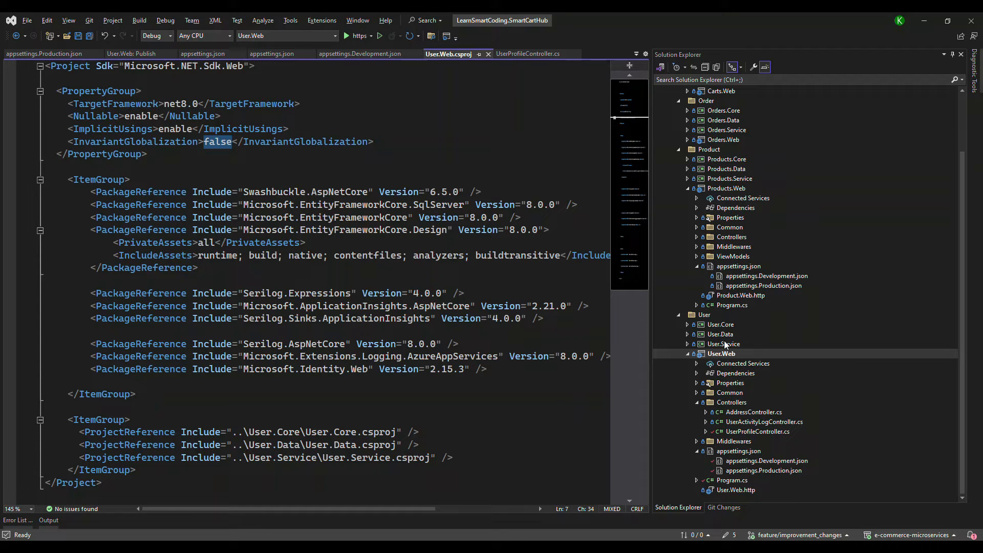
mouse_move(724, 326)
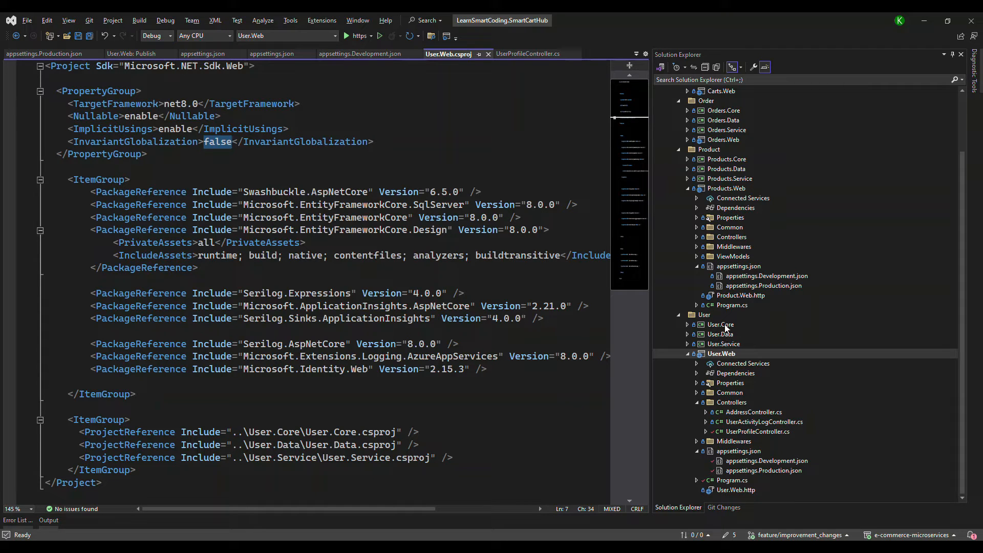
mouse_move(730, 345)
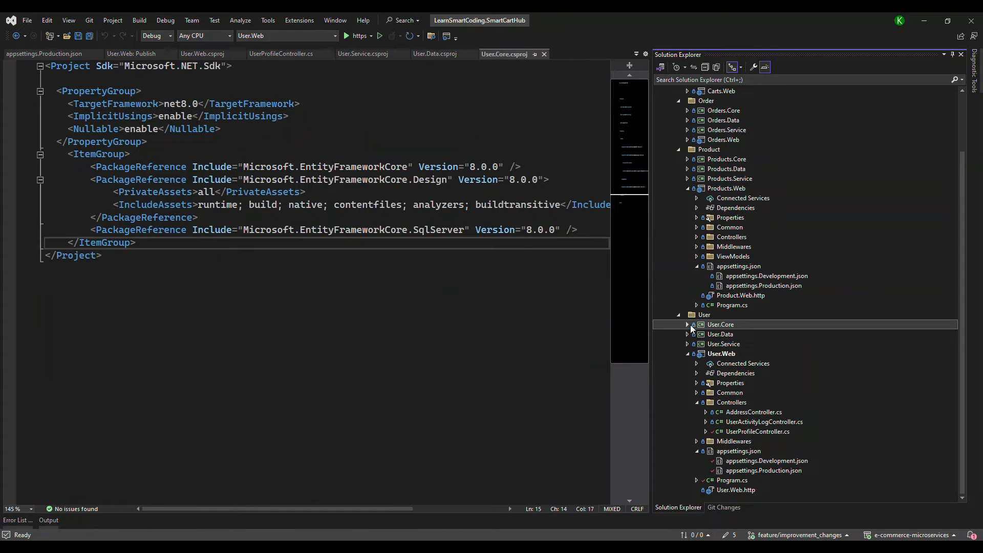
Expand User.Core's Entities and Models folders and open the Address entity class
click(687, 325)
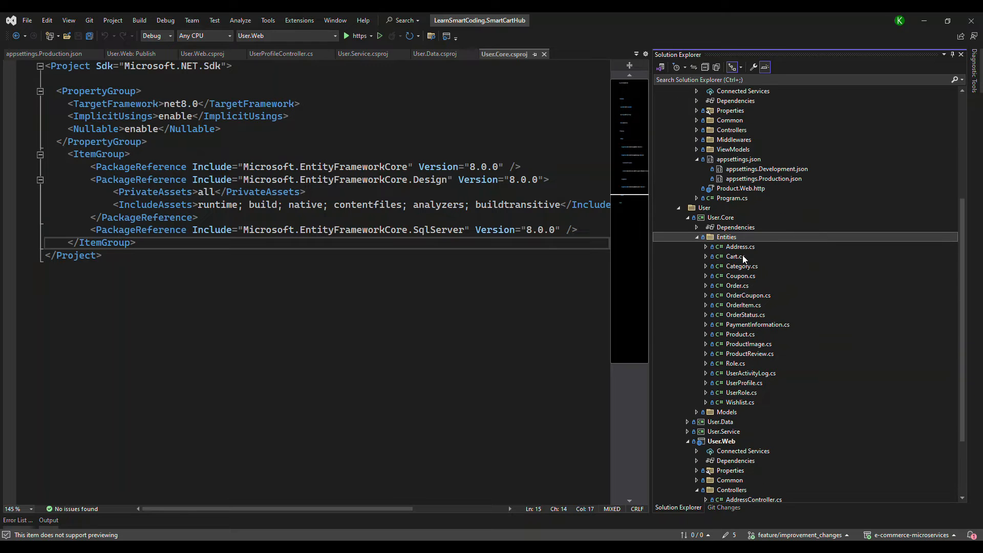
mouse_move(745, 401)
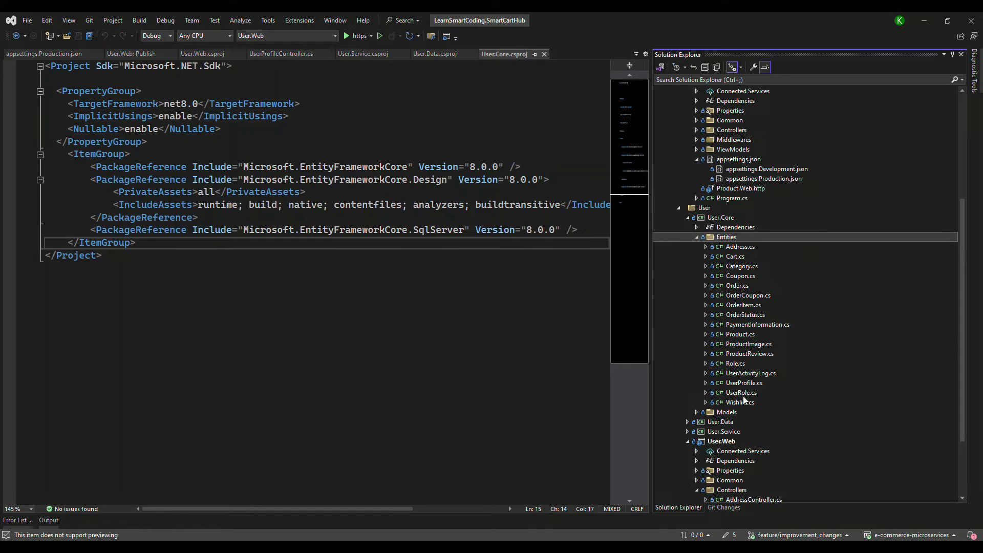
click(696, 411)
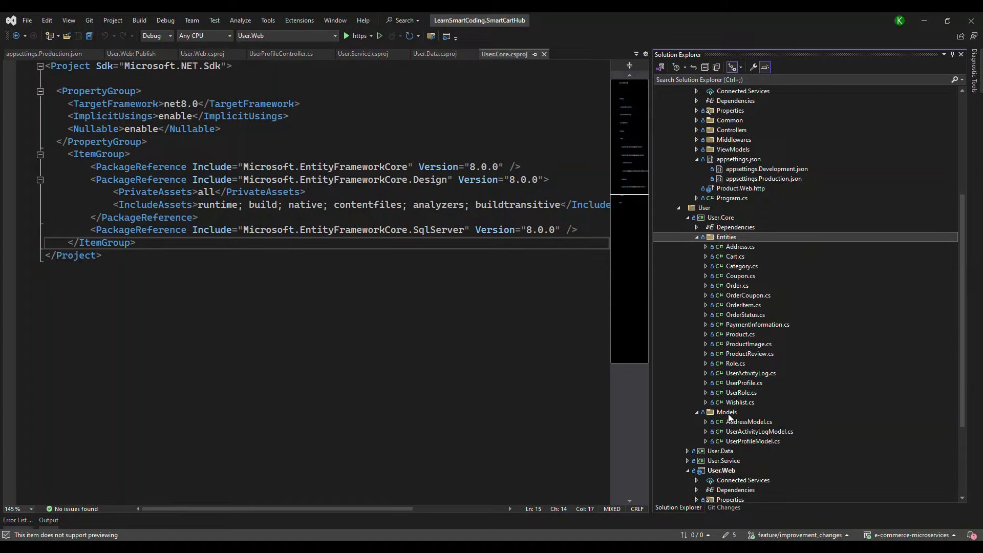
scroll(down, 3)
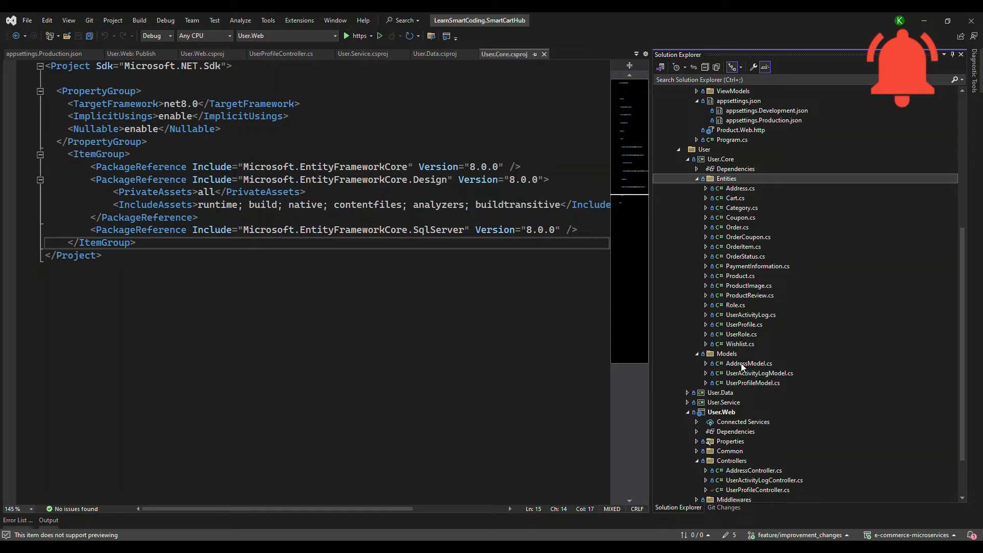
double_click(740, 188)
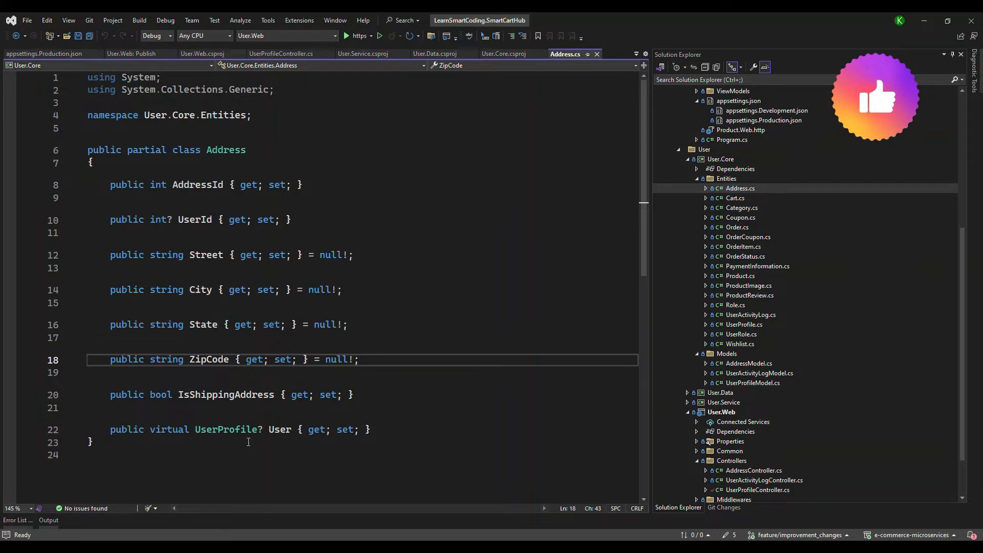
Open Address.cs showing Street, City, State, ZipCode and IsShippingAddress properties
double_click(225, 429)
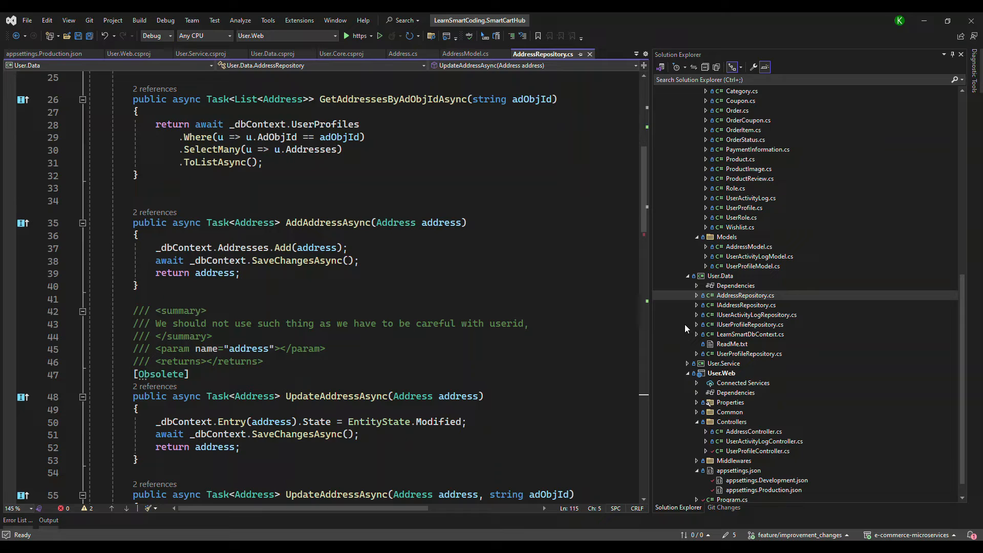
mouse_move(756, 332)
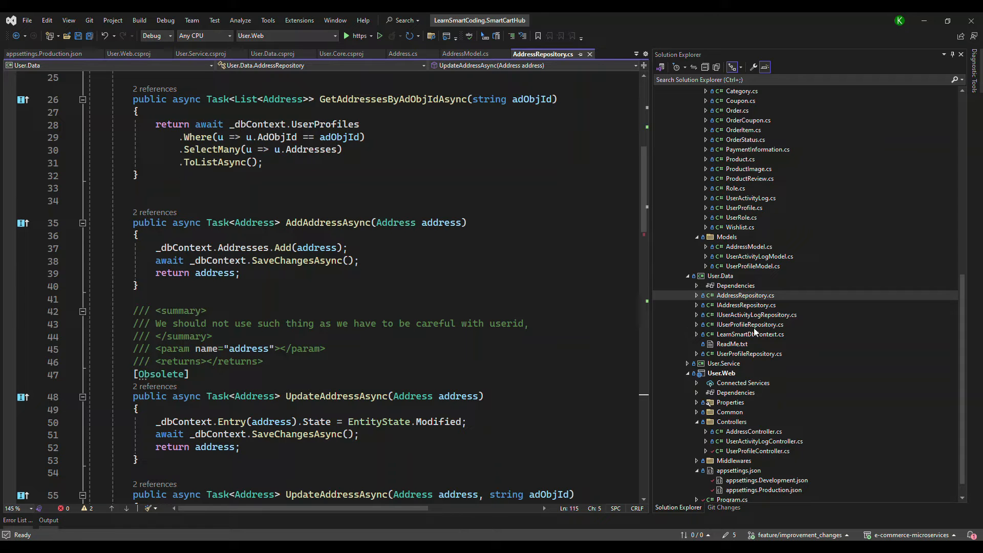
mouse_move(742, 339)
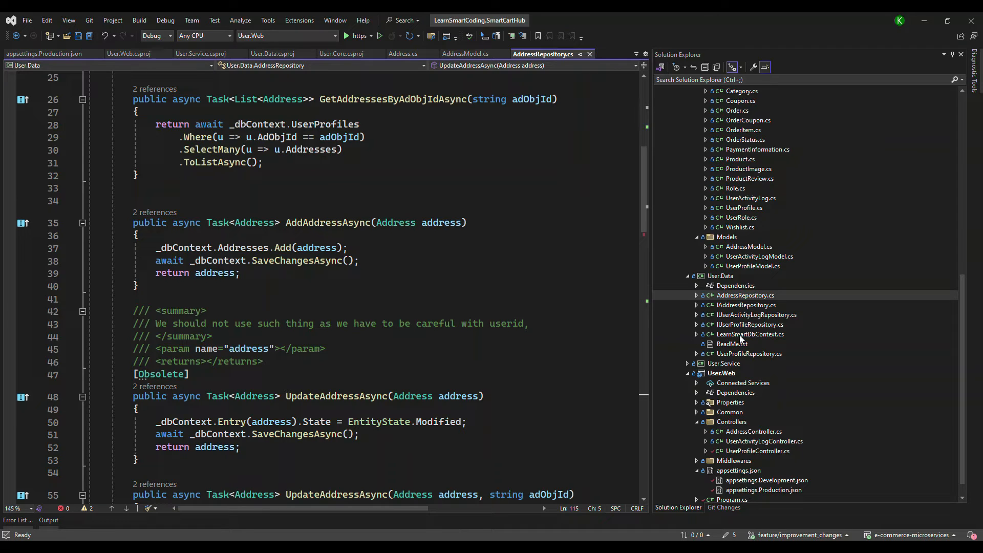
Open LearnSmartDbContext.cs from User.Data with its address, cart, order and product DbSets
double_click(750, 334)
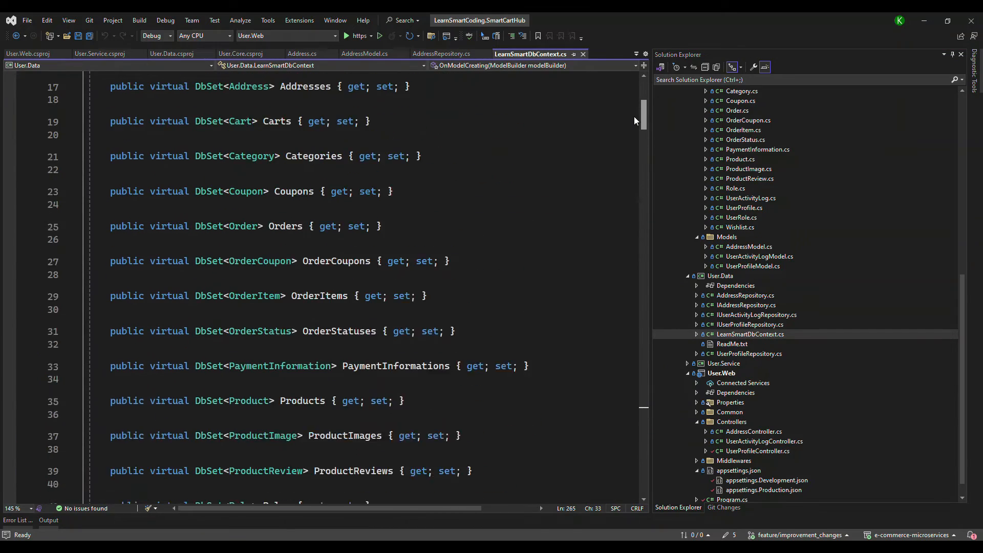
scroll(down, 3)
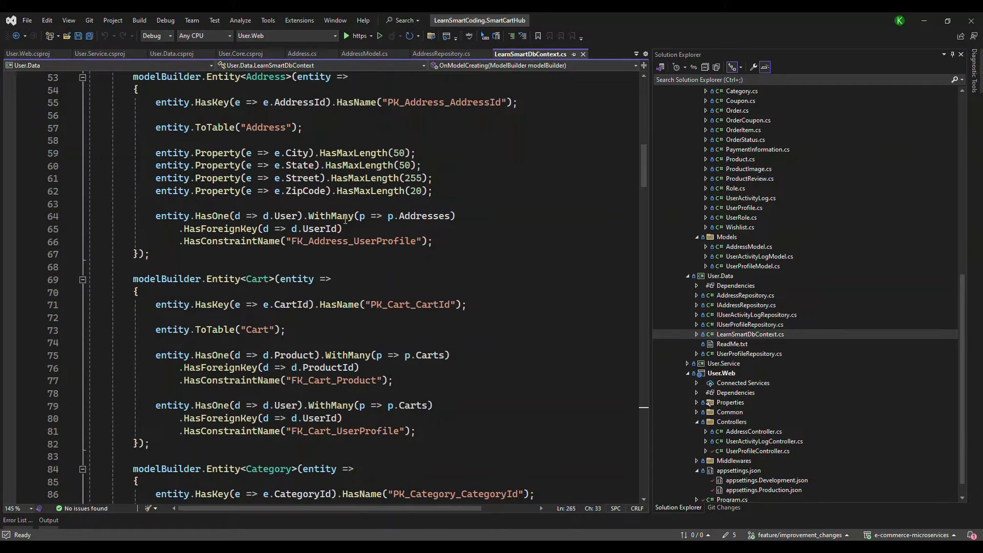
scroll(down, 3)
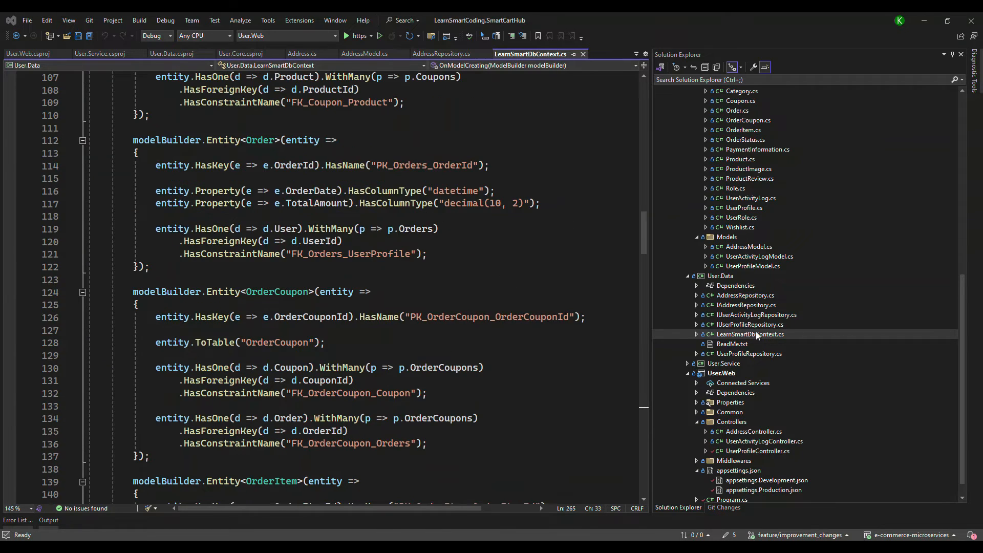
scroll(down, 3)
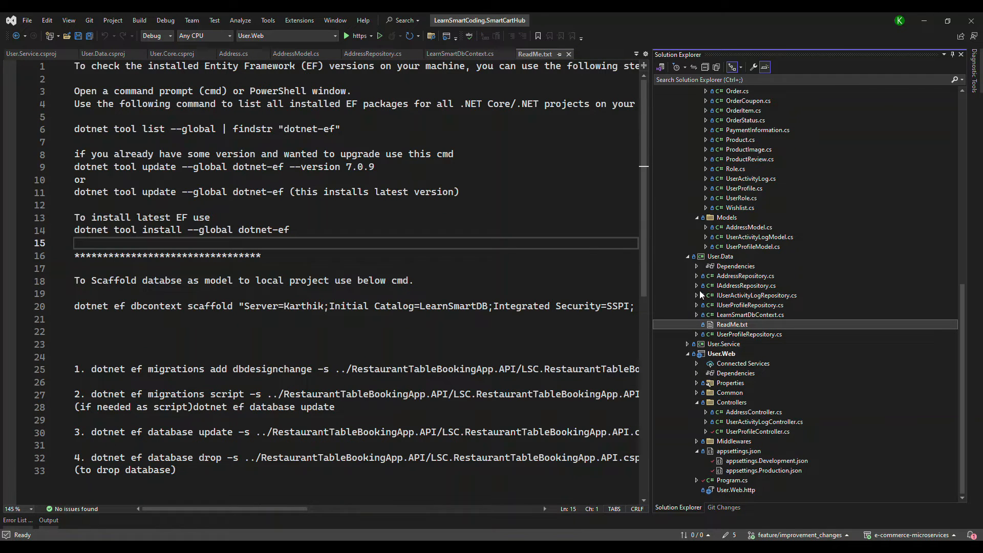
mouse_move(257, 210)
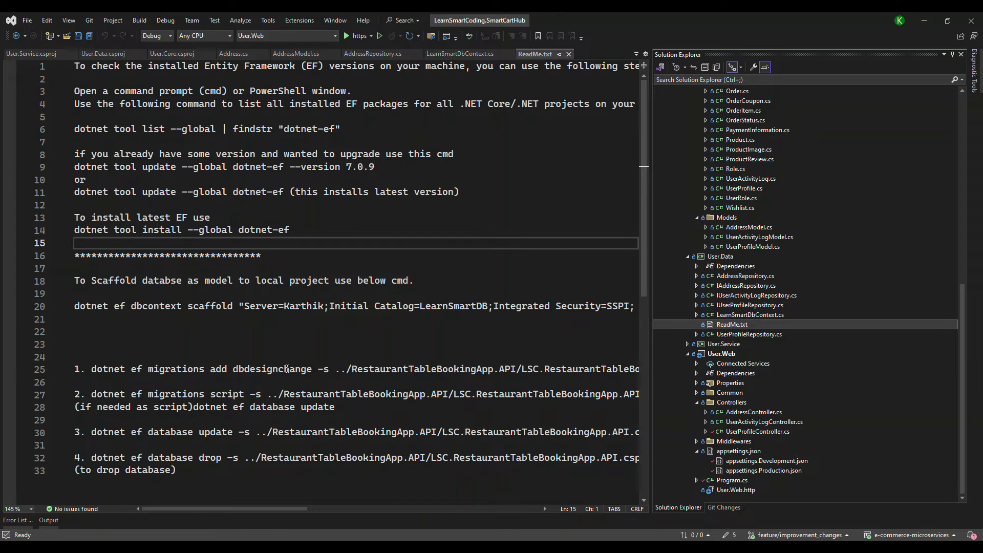
Scroll the ReadMe of EF commands, then expand User.Service to list its service files
scroll(down, 3)
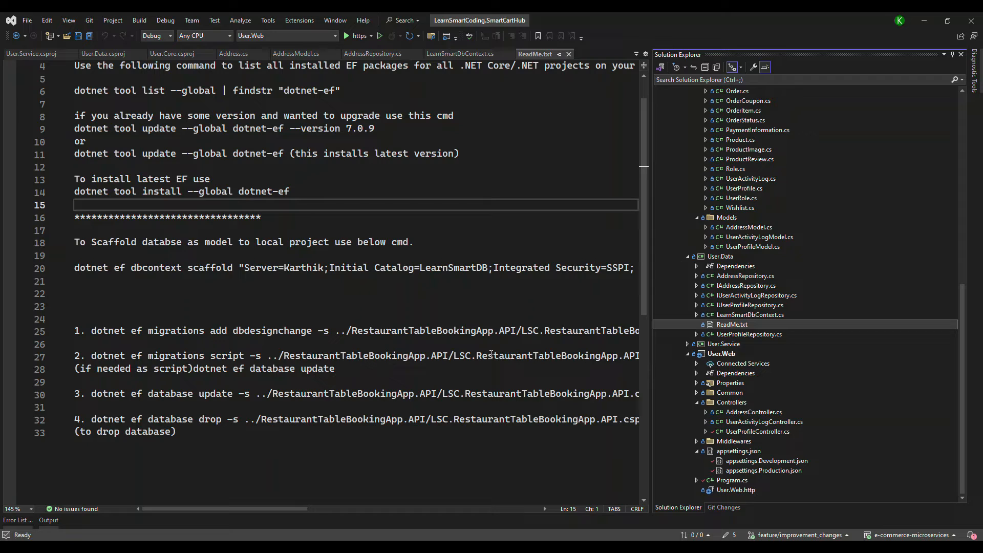
mouse_move(575, 369)
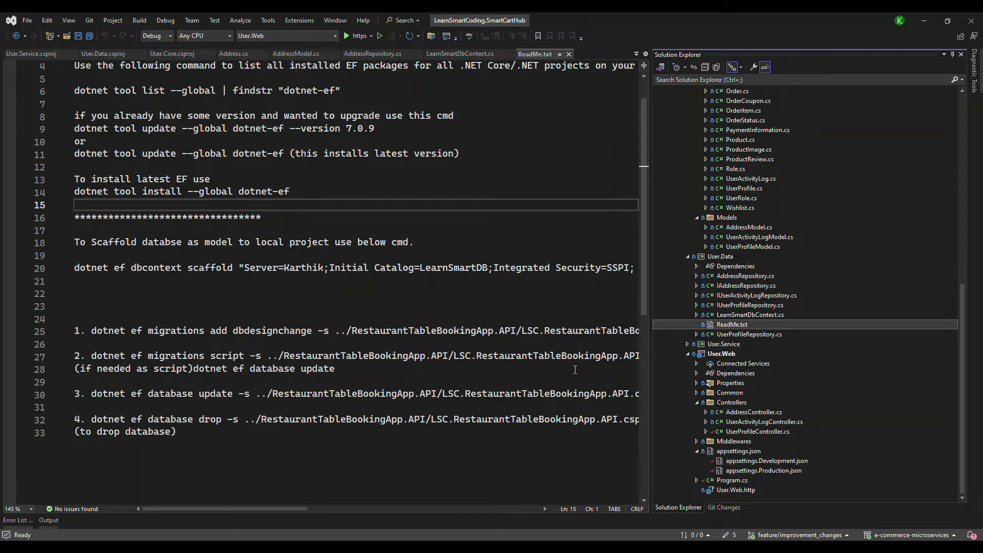
mouse_move(757, 362)
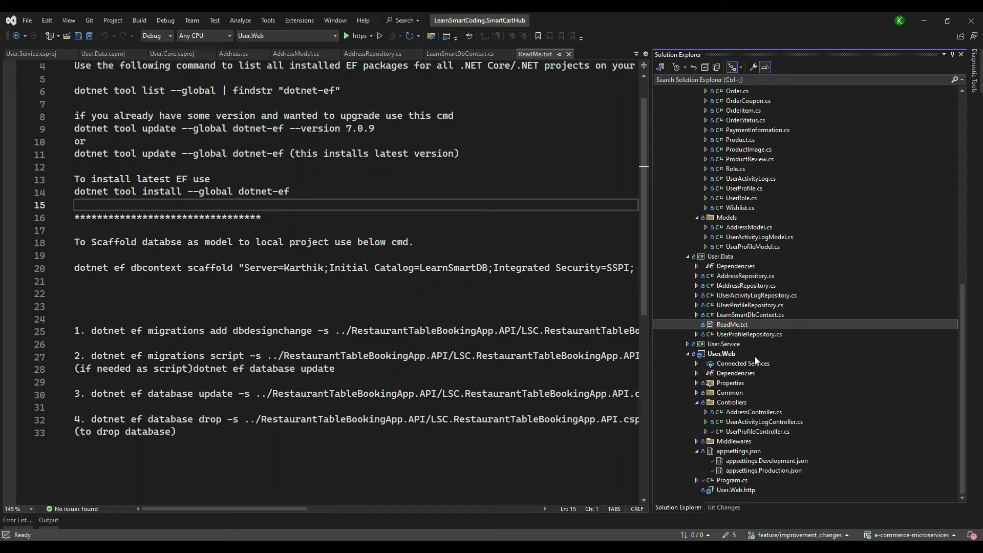
mouse_move(755, 377)
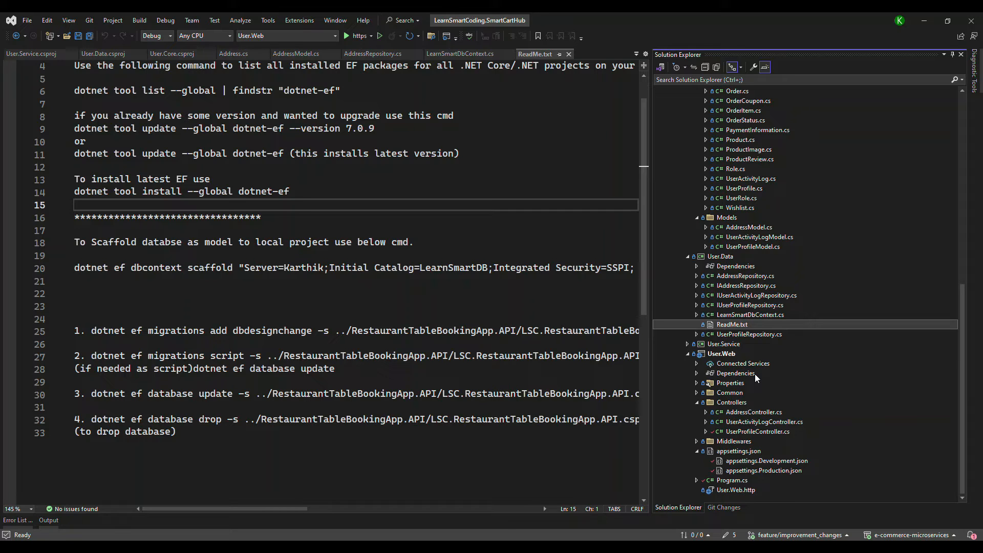
click(689, 344)
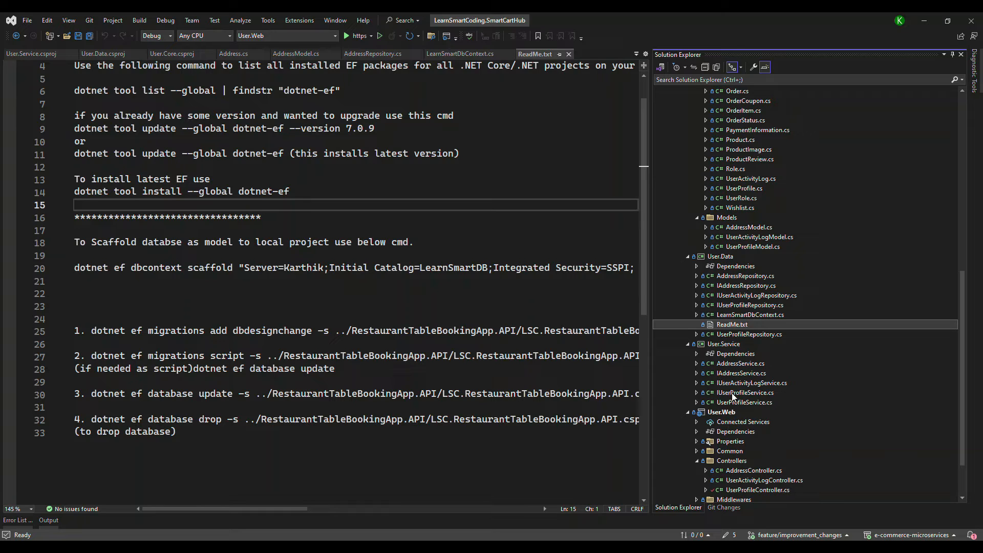
mouse_move(729, 372)
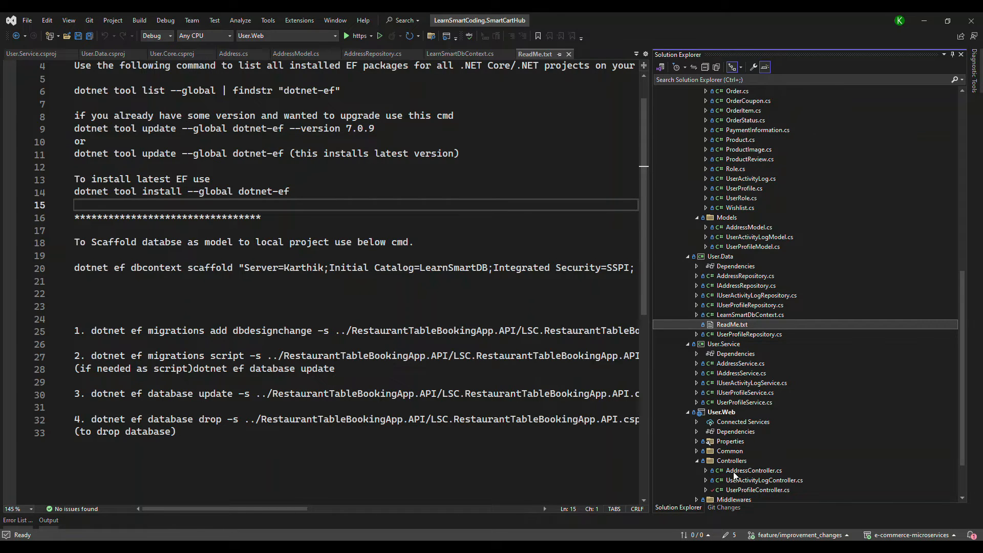
scroll(down, 3)
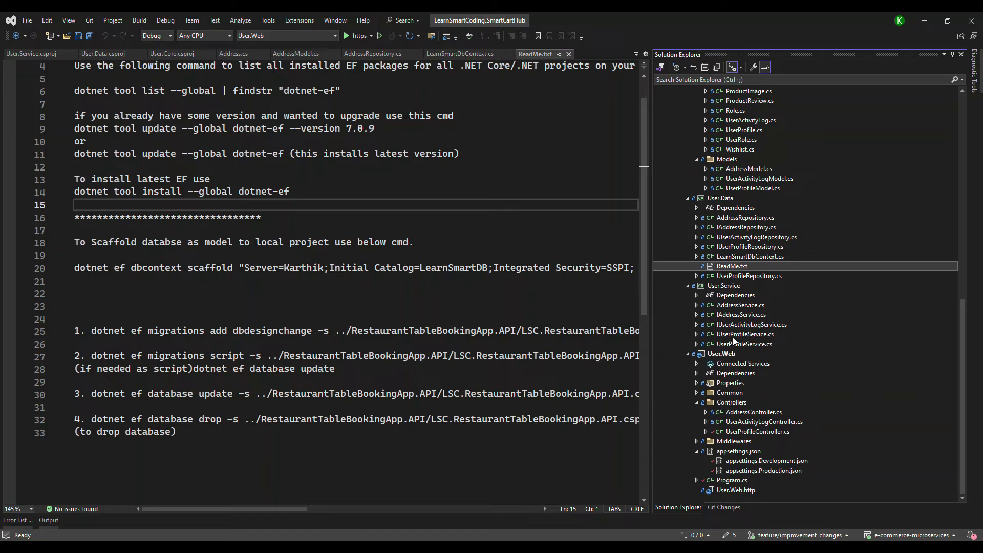
mouse_move(776, 324)
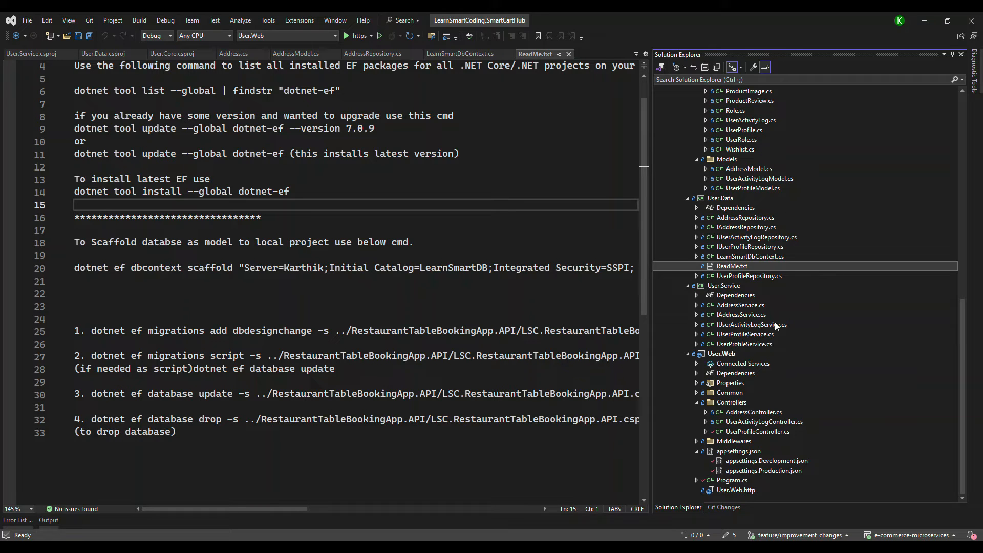
mouse_move(775, 328)
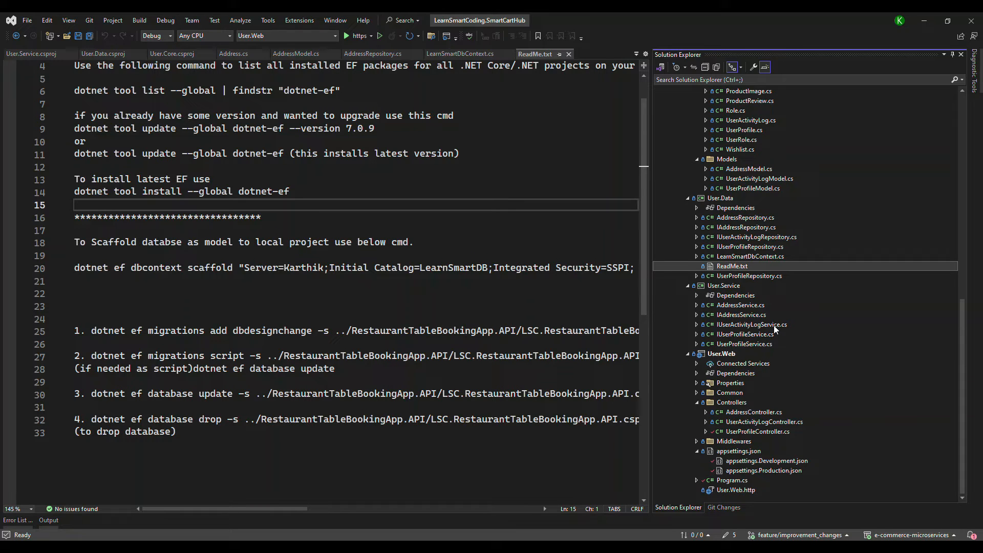
mouse_move(765, 331)
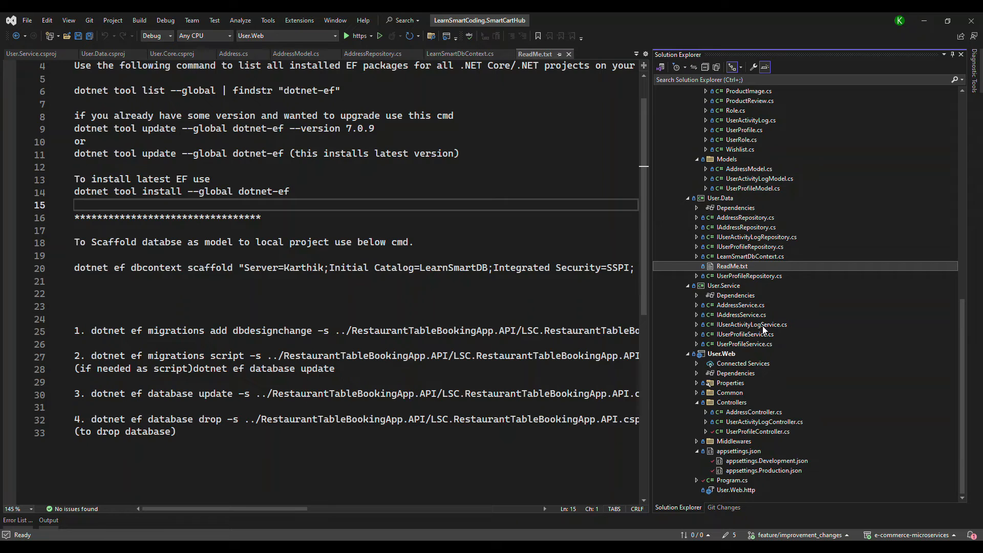
mouse_move(744, 345)
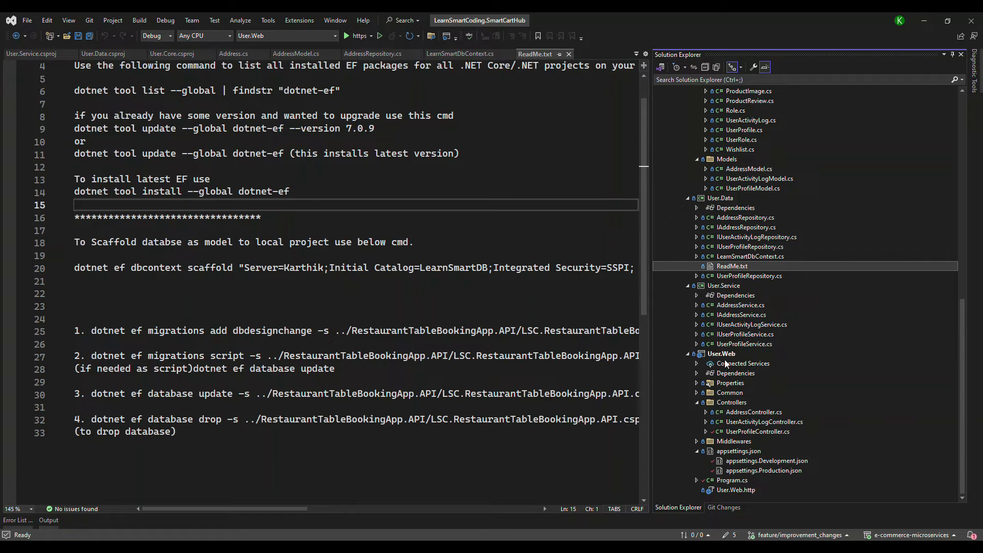
Open UserActivityLogController and UserProfileController, expand Middlewares, and show User.Web's Program.cs
click(756, 412)
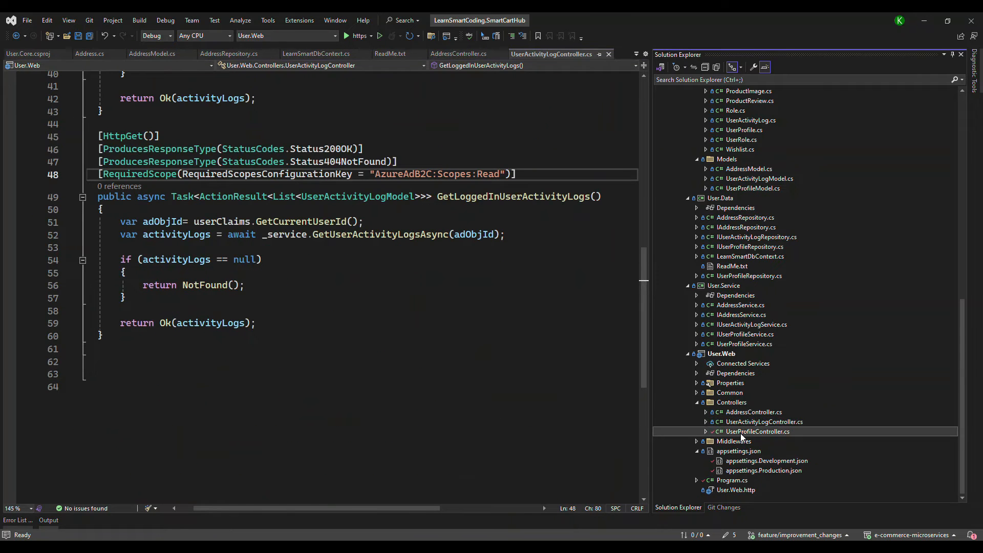
click(756, 432)
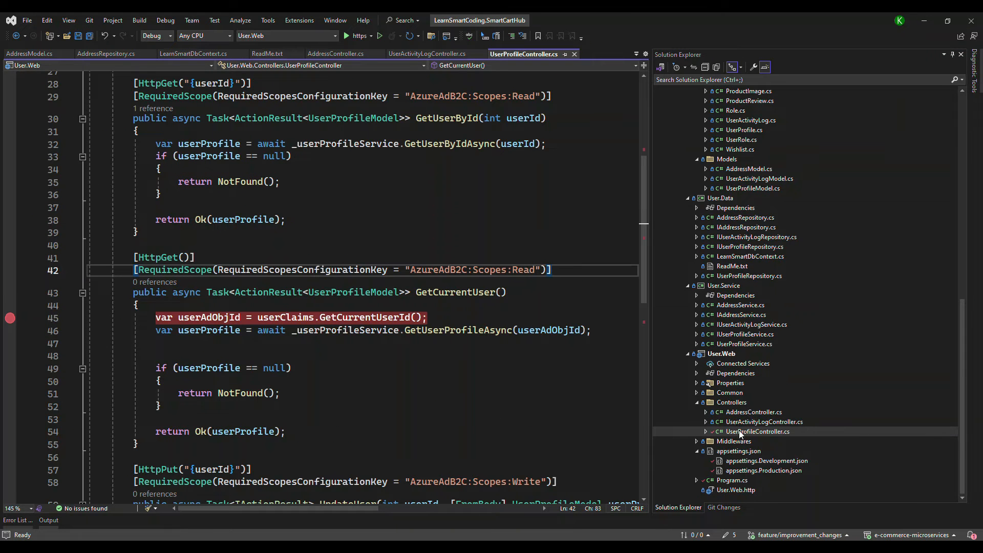
mouse_move(700, 447)
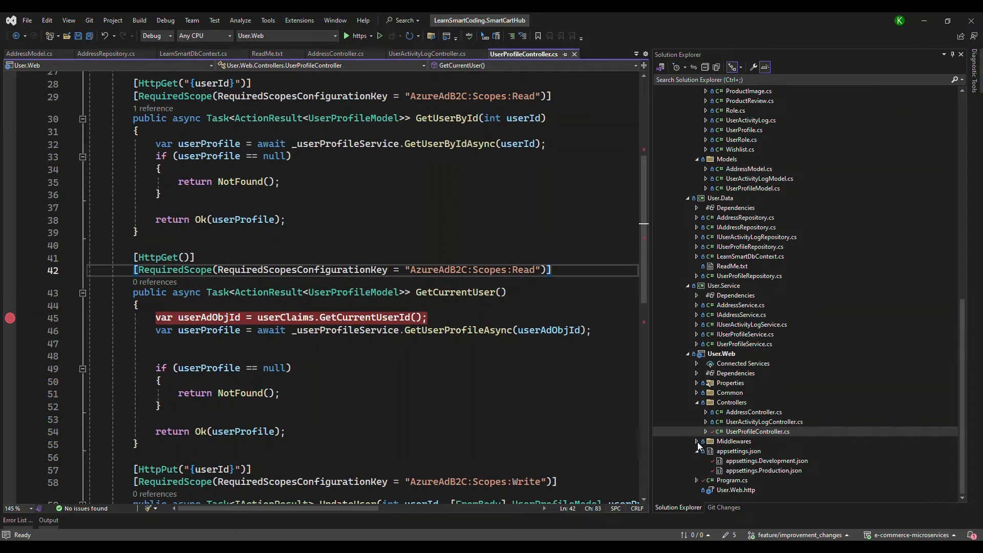
click(696, 441)
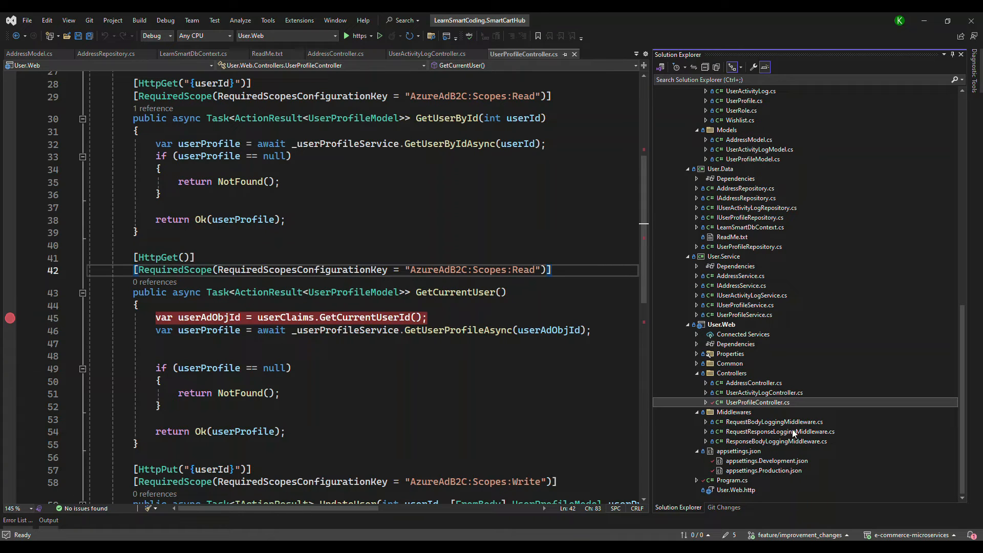
mouse_move(775, 438)
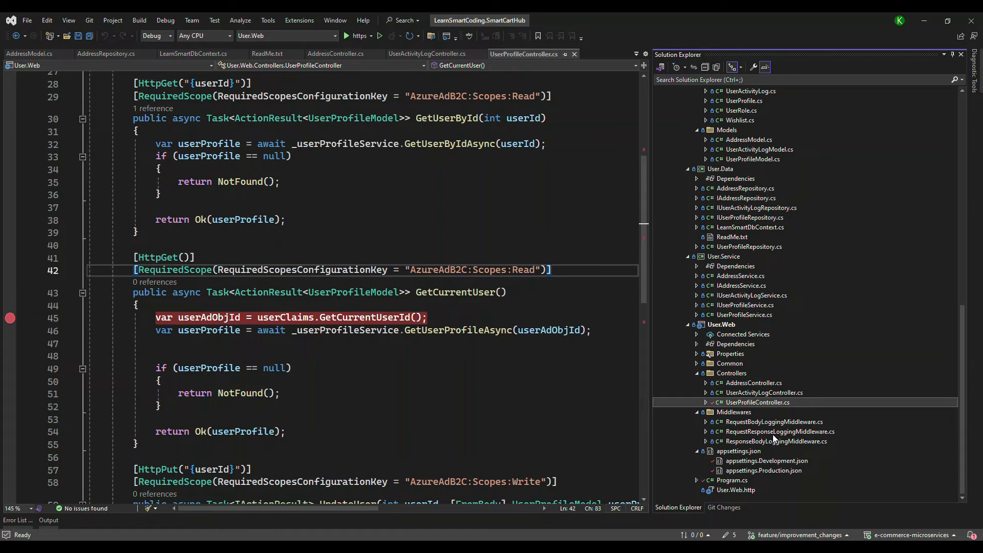
click(523, 55)
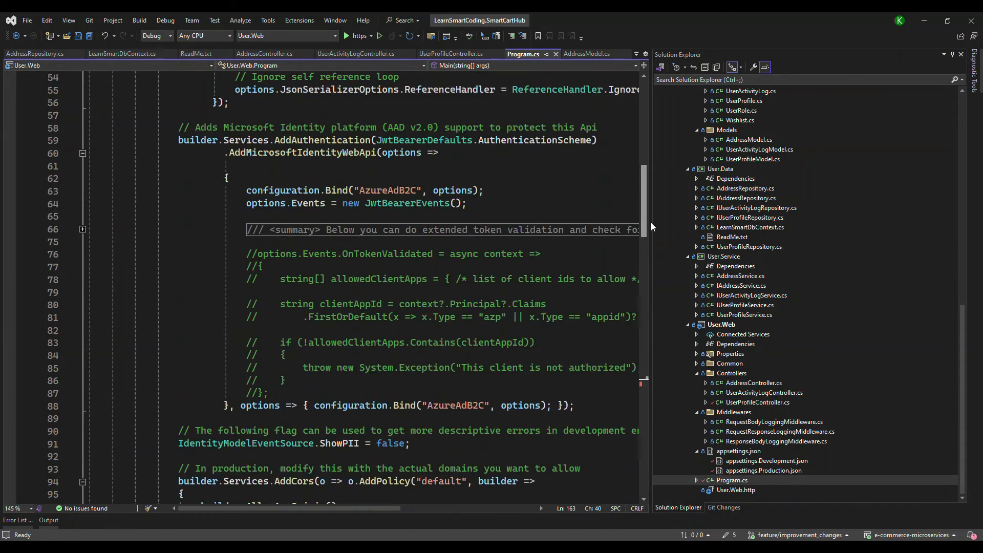
scroll(down, 3)
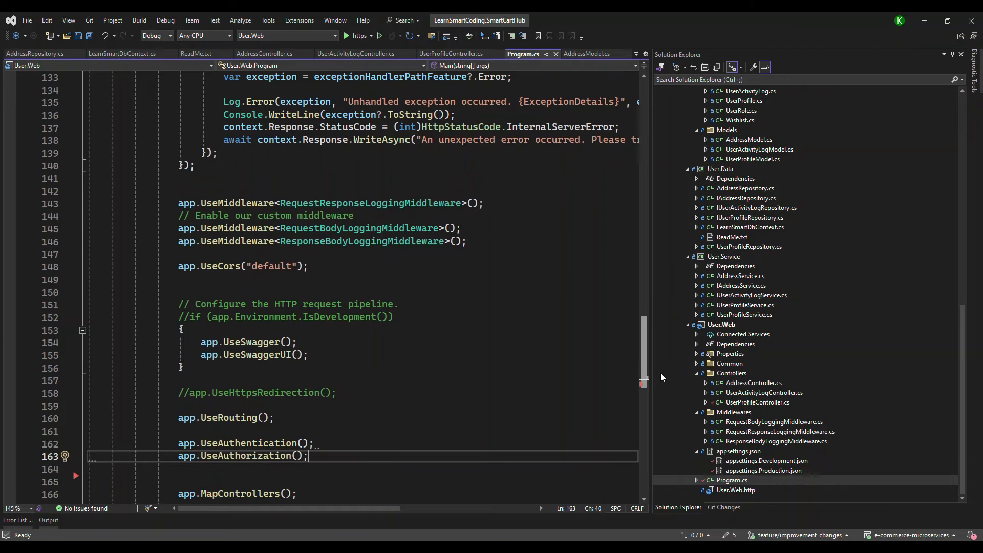
mouse_move(352, 242)
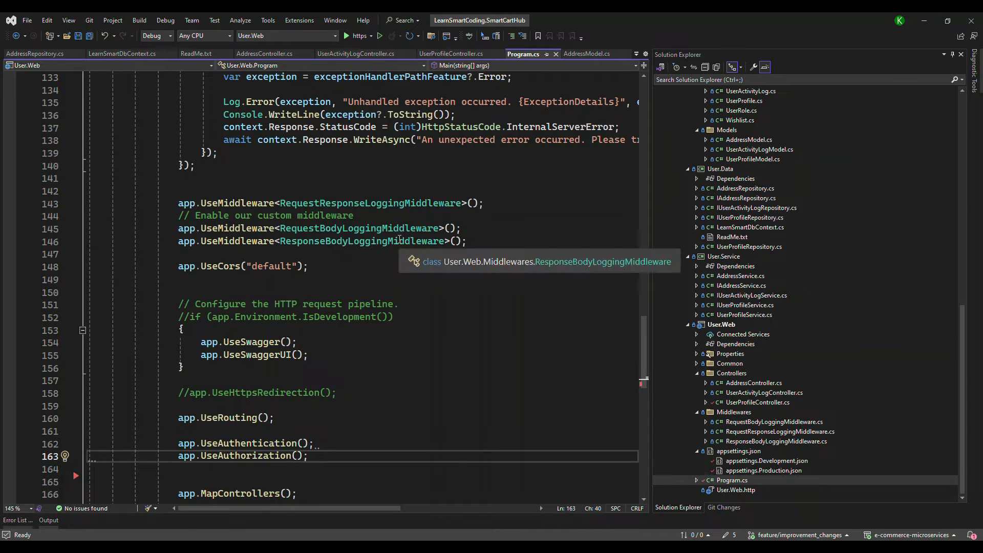
mouse_move(532, 356)
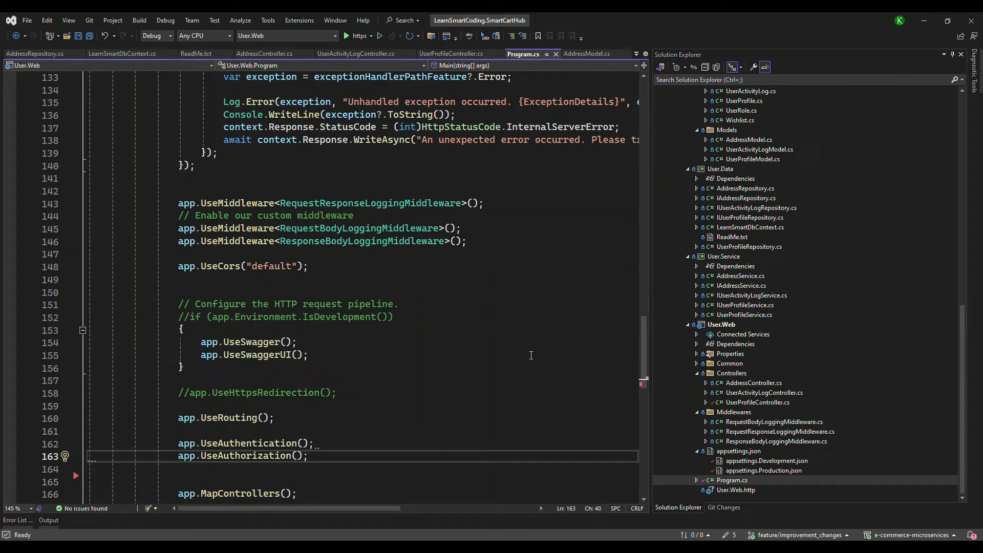
scroll(down, 3)
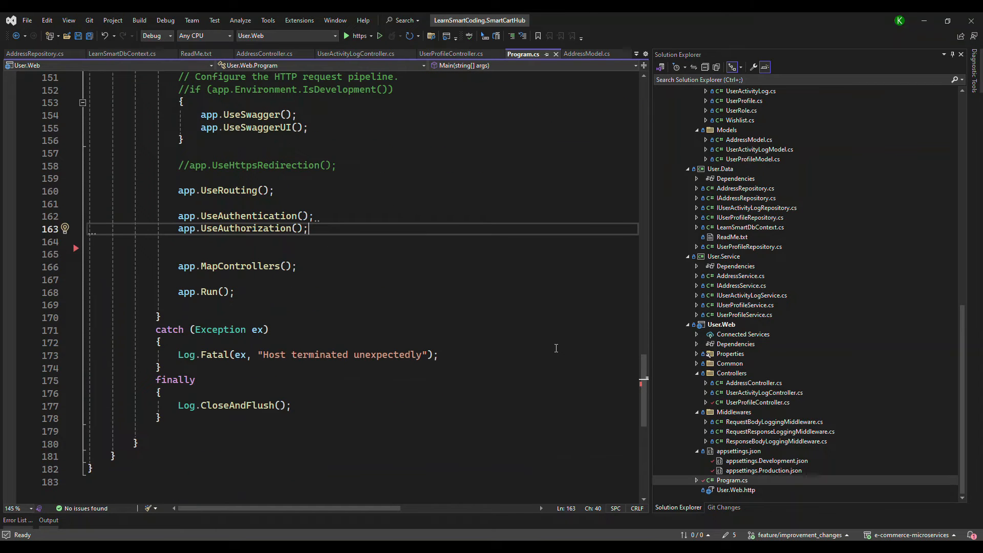
mouse_move(828, 435)
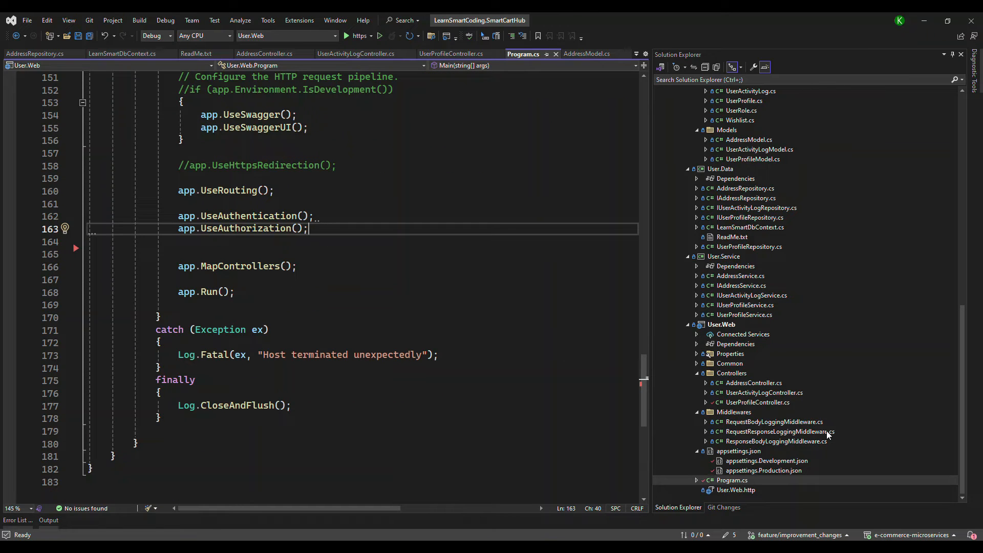
mouse_move(740, 334)
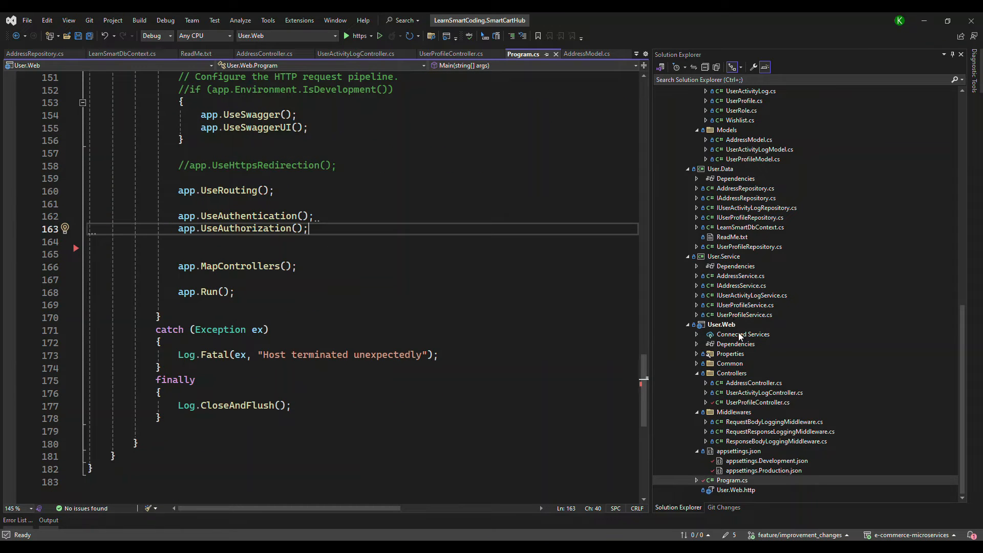
Set Carts.Web, Orders.Web, Products.Web and User.Web as multiple startup projects and start them
right_click(722, 324)
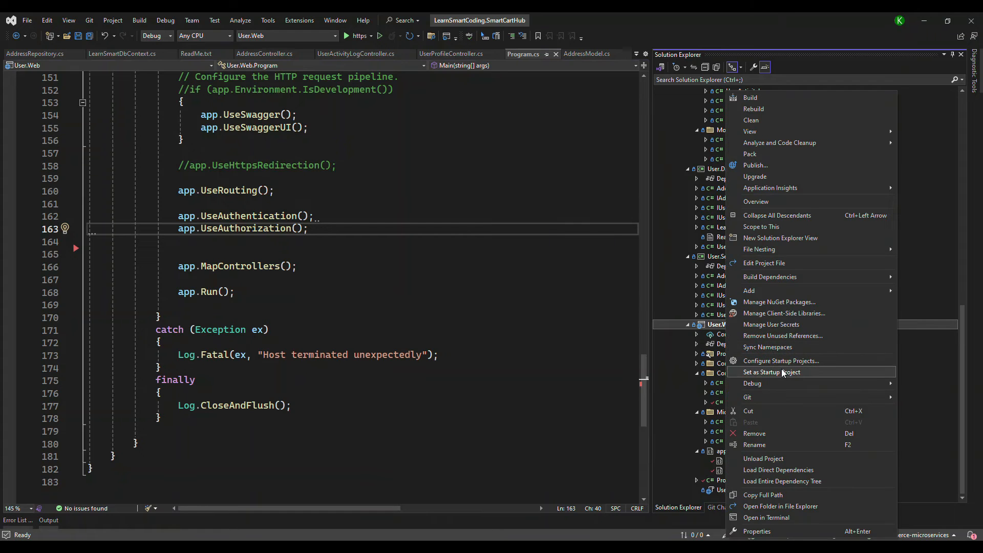
click(780, 361)
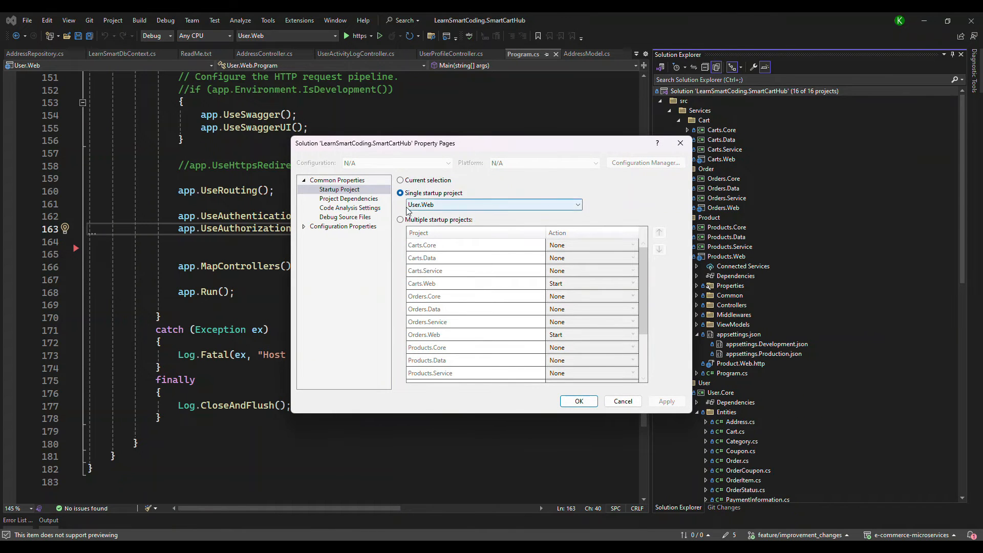
click(400, 219)
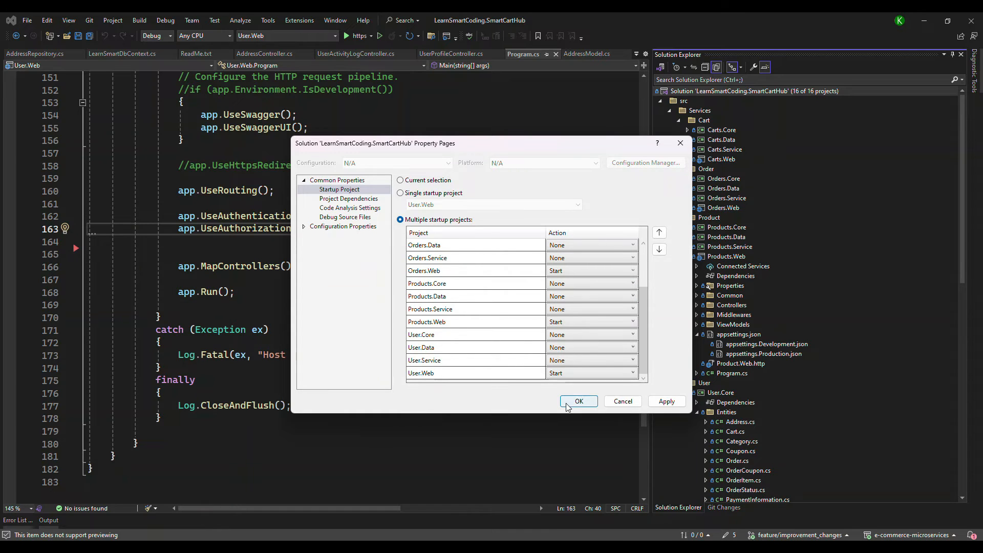
click(577, 402)
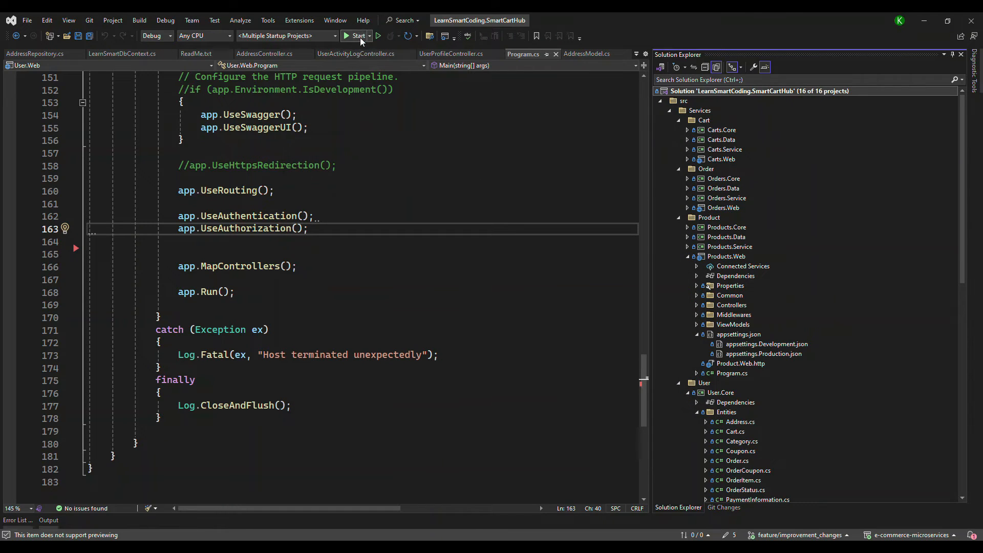
click(356, 36)
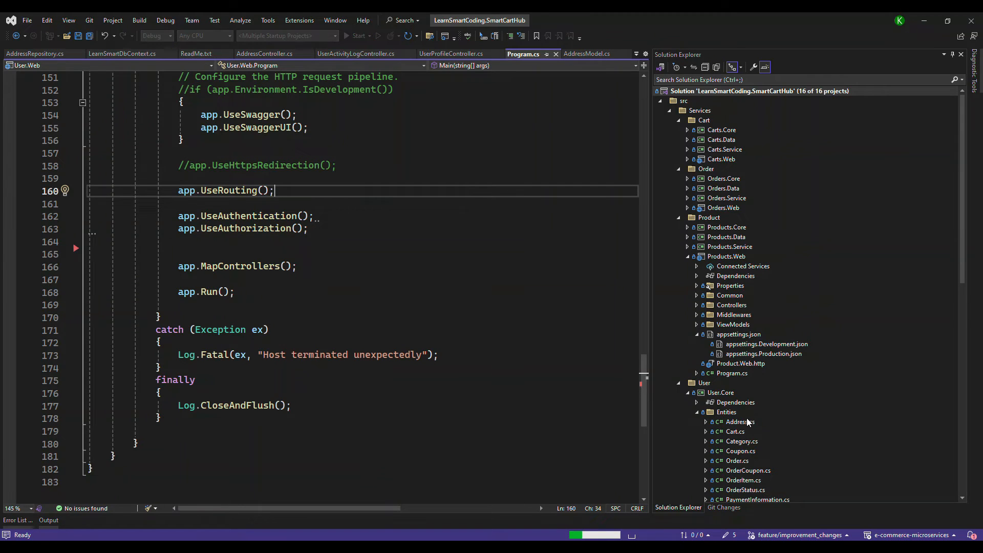
mouse_move(748, 210)
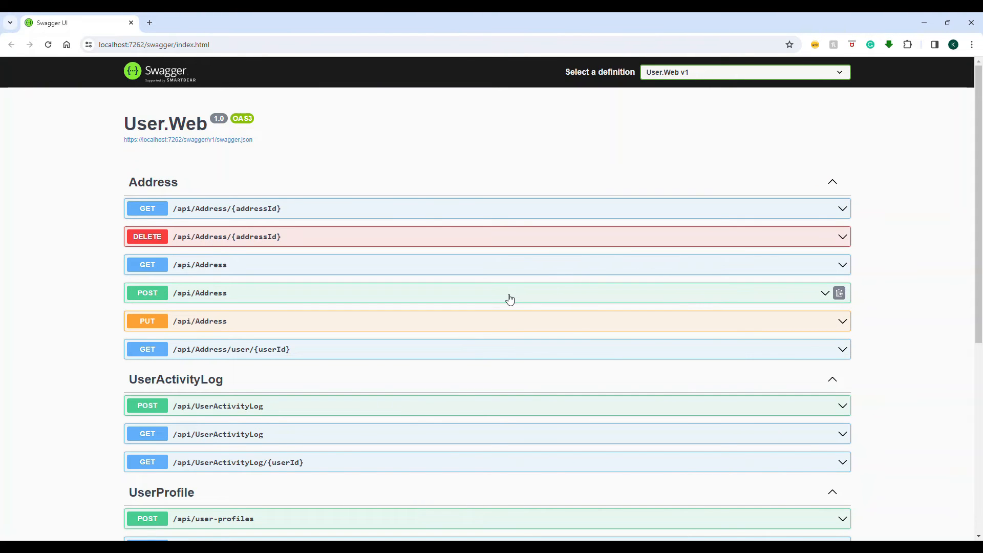
mouse_move(172, 59)
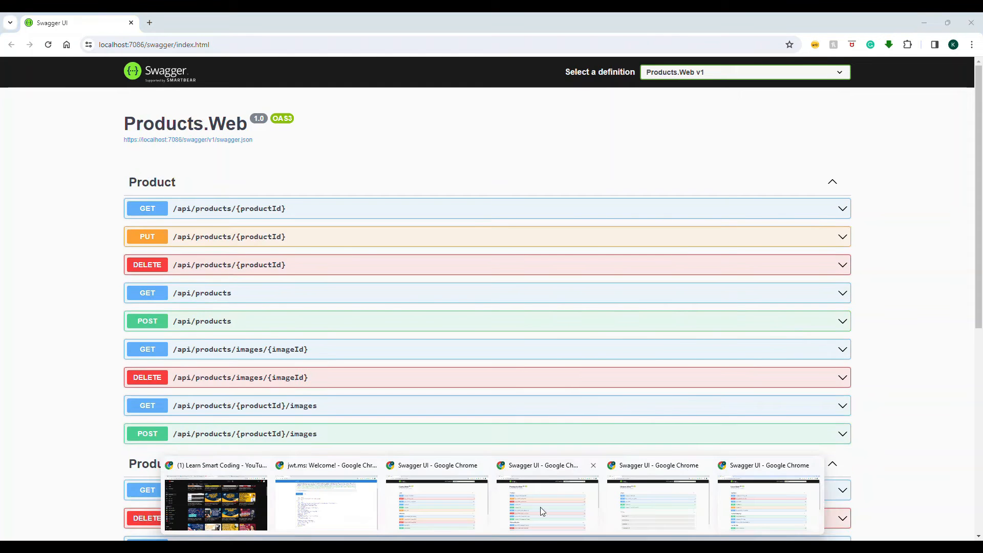
mouse_move(551, 508)
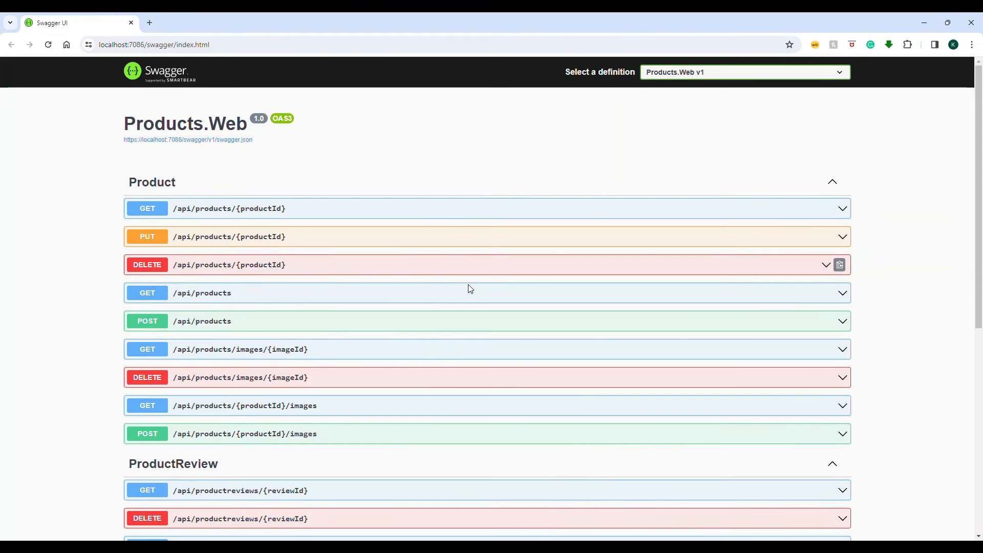
Scroll the Products.Web Swagger endpoints, then return to ProductController in Visual Studio
scroll(down, 3)
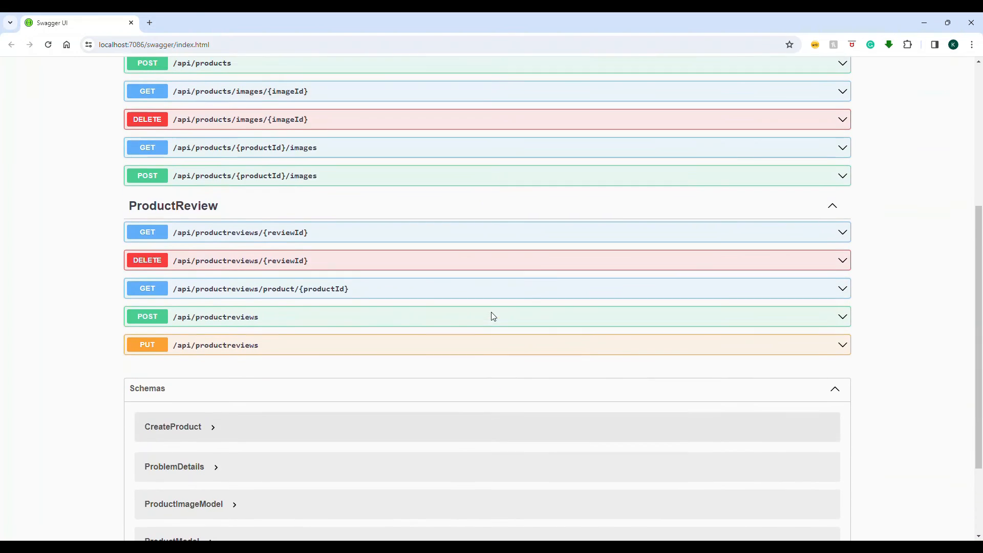
scroll(up, 3)
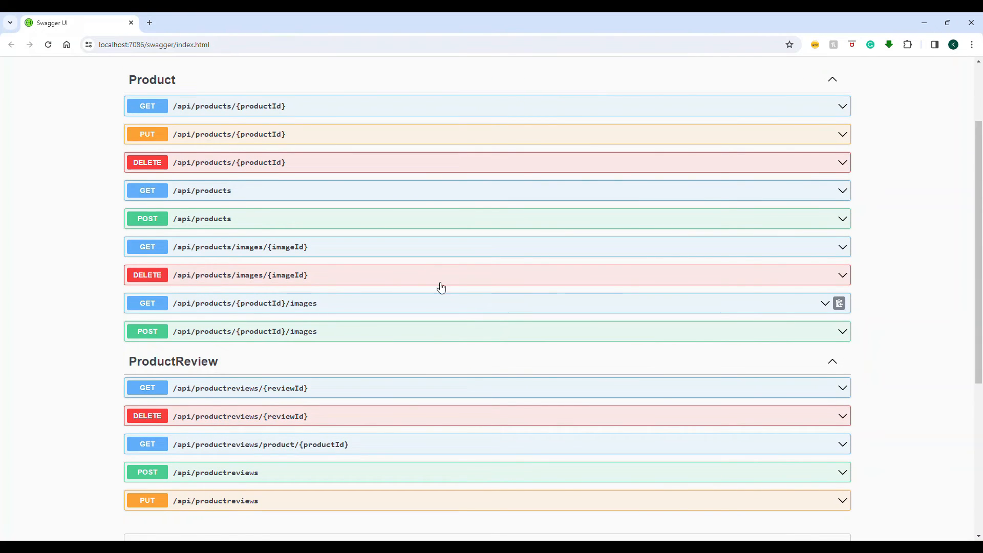
mouse_move(525, 389)
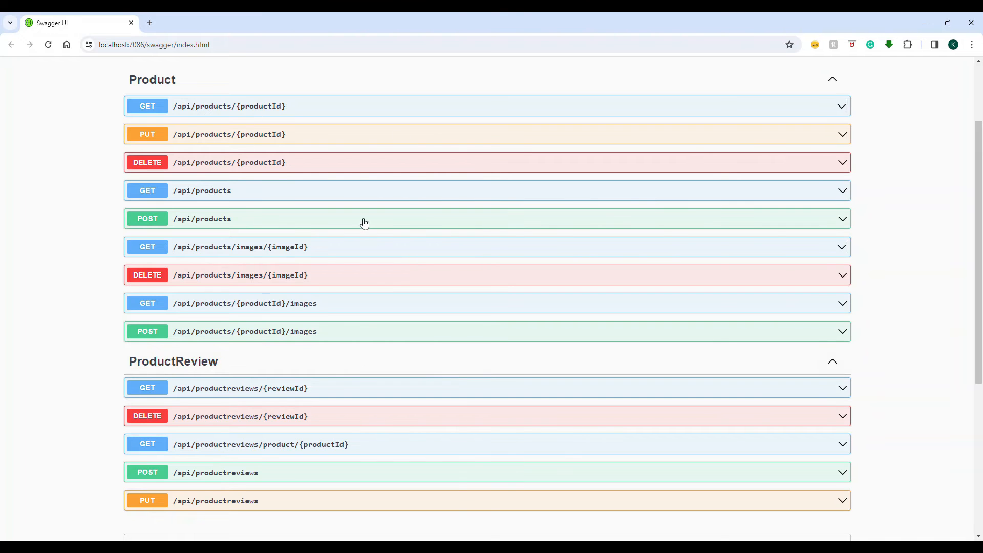
click(150, 22)
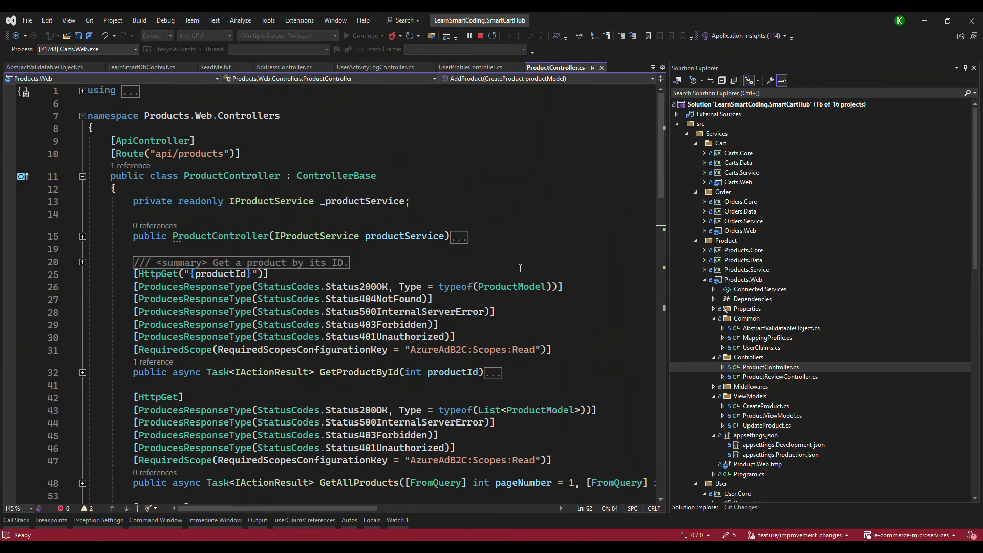
Scroll ProductController to AddProduct and select its CreateProduct parameter type
scroll(down, 3)
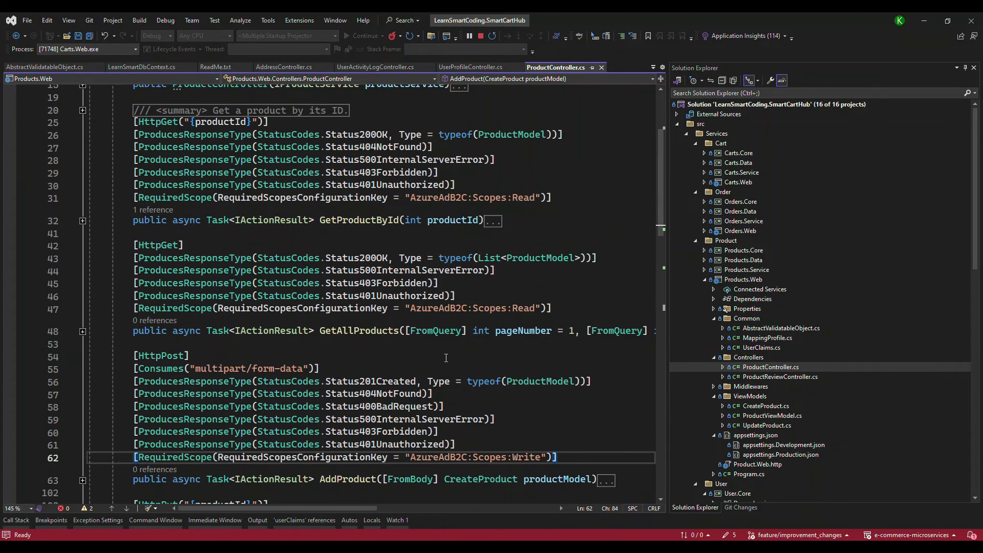
scroll(down, 3)
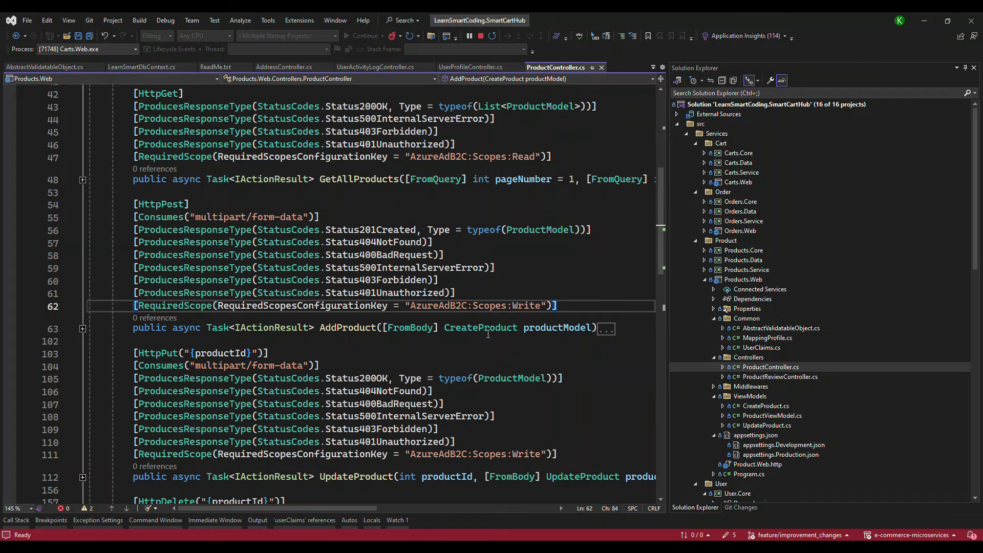
double_click(479, 327)
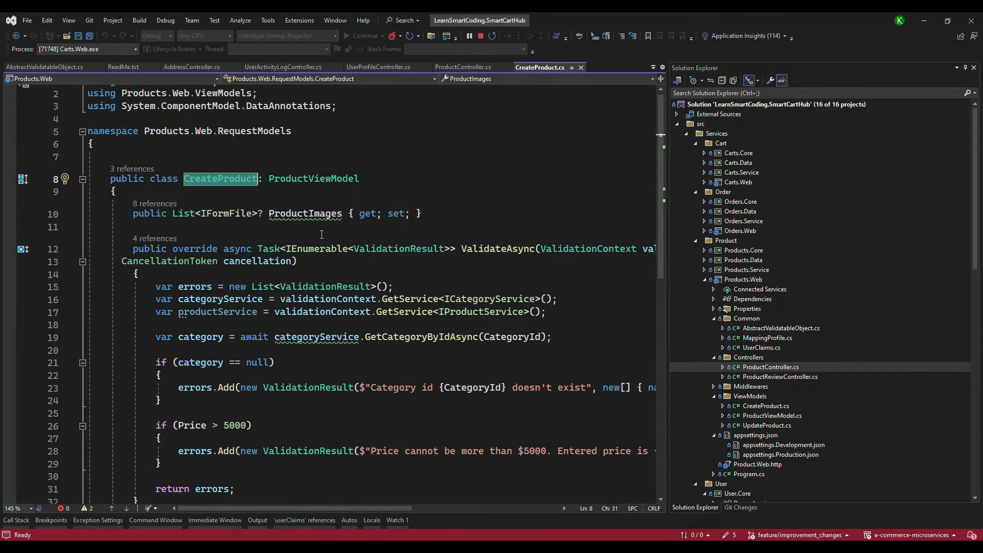
Navigate into the AbstractValidatableObject base class and inspect its IValidatableObject interface
click(562, 67)
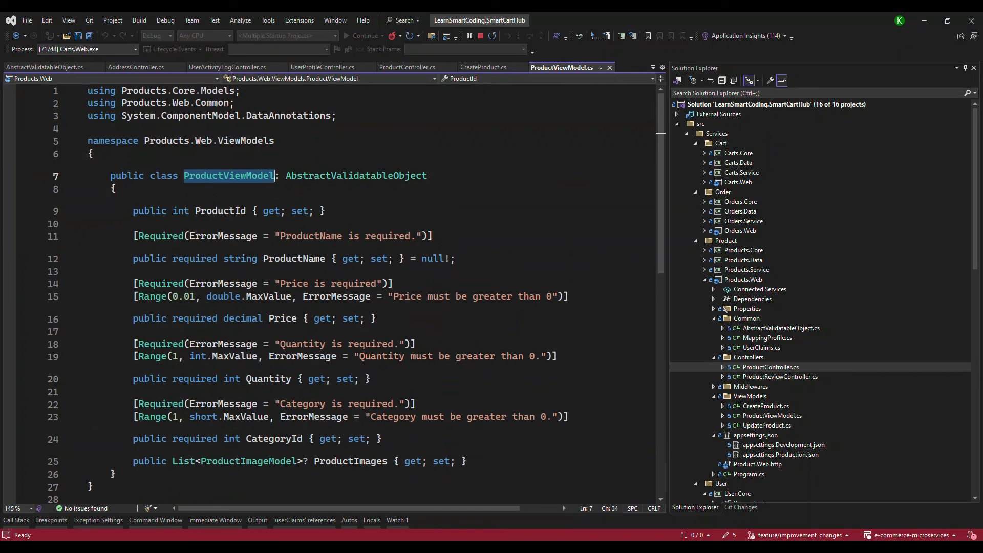
click(221, 211)
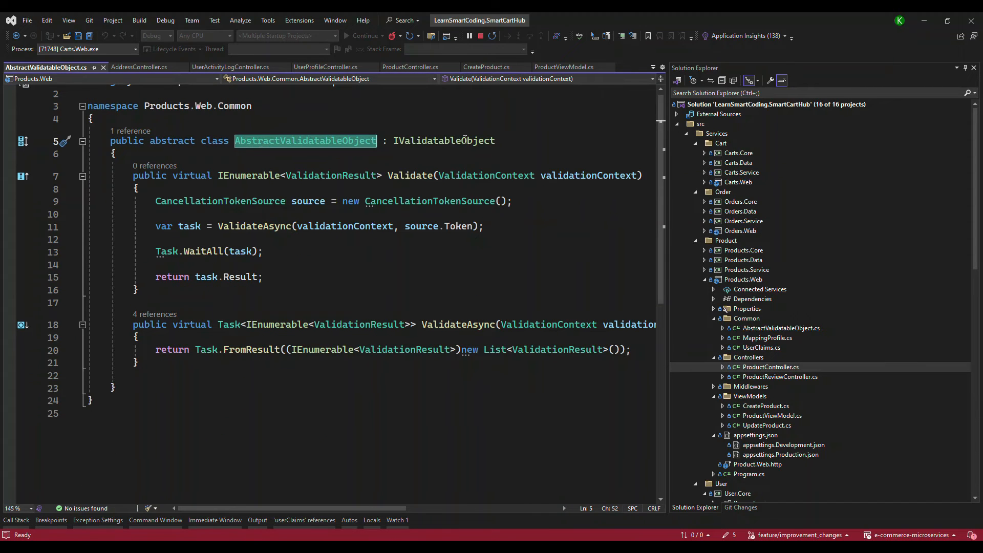
click(432, 140)
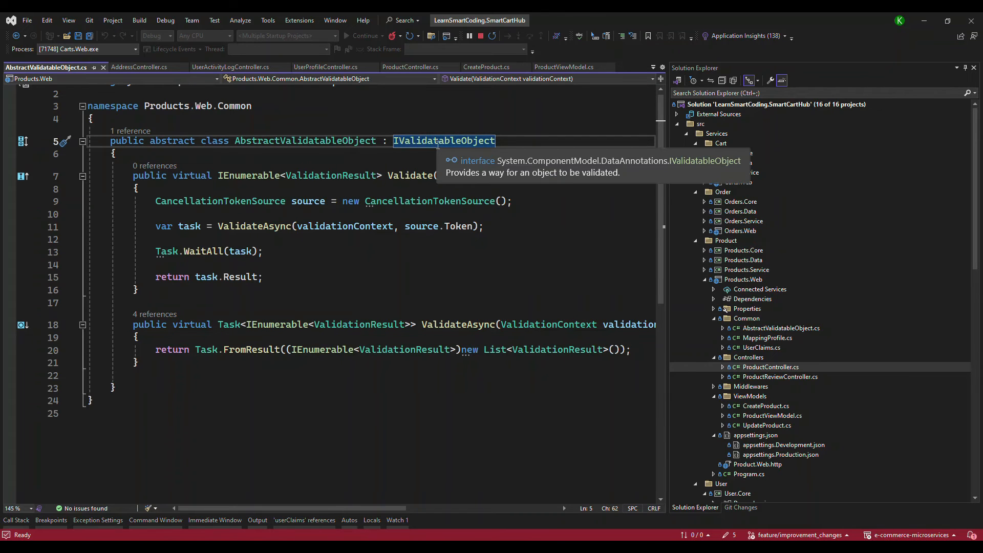
mouse_move(573, 170)
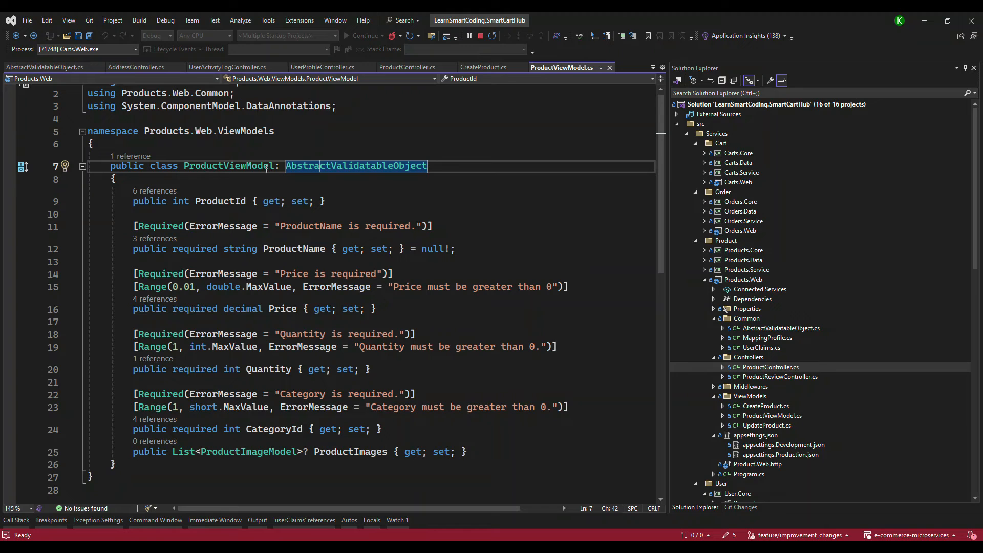
Return to ProductViewModel and highlight its class name
click(180, 165)
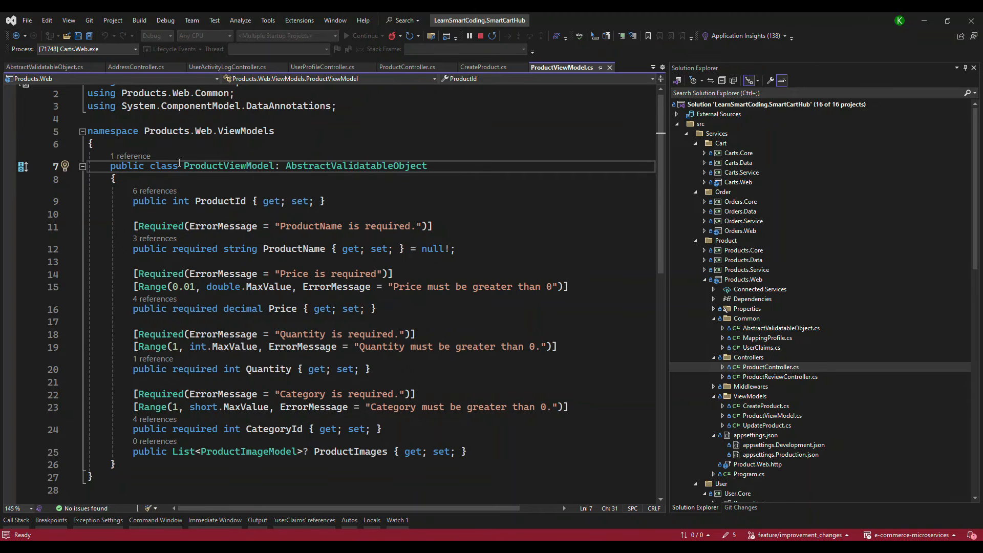
double_click(228, 166)
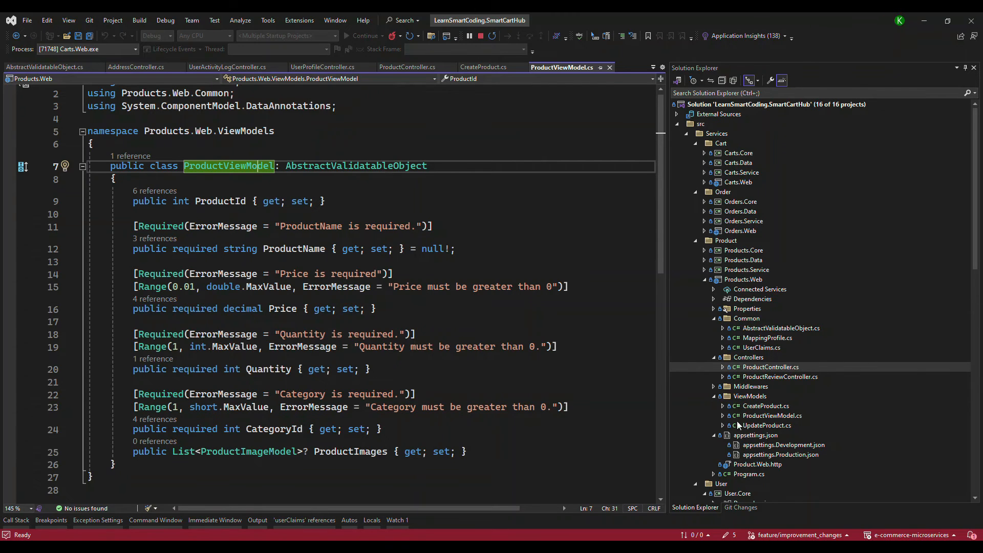
mouse_move(755, 409)
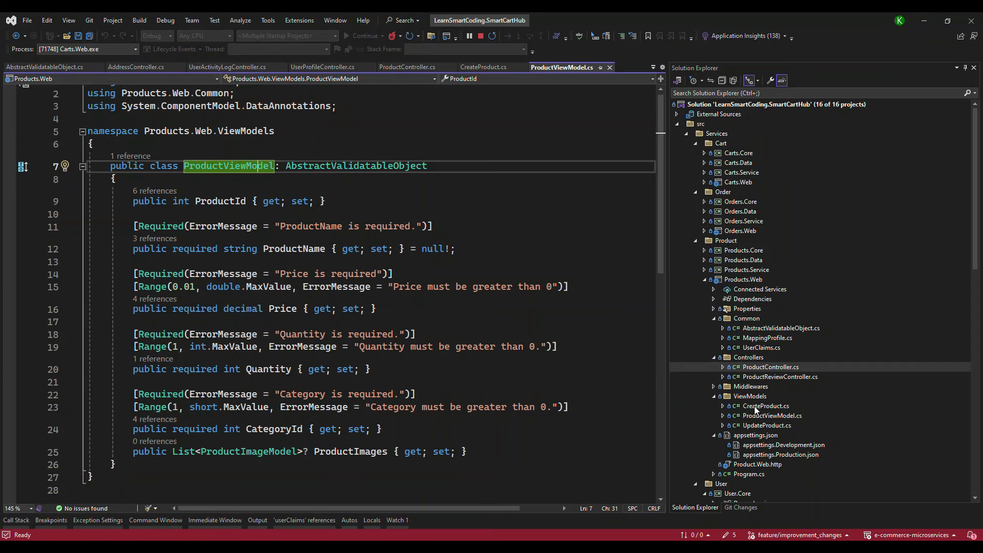
Show CreateProduct's async validation with the GetCategoryByIdAsync category lookup highlighted, then select ProductController
click(764, 406)
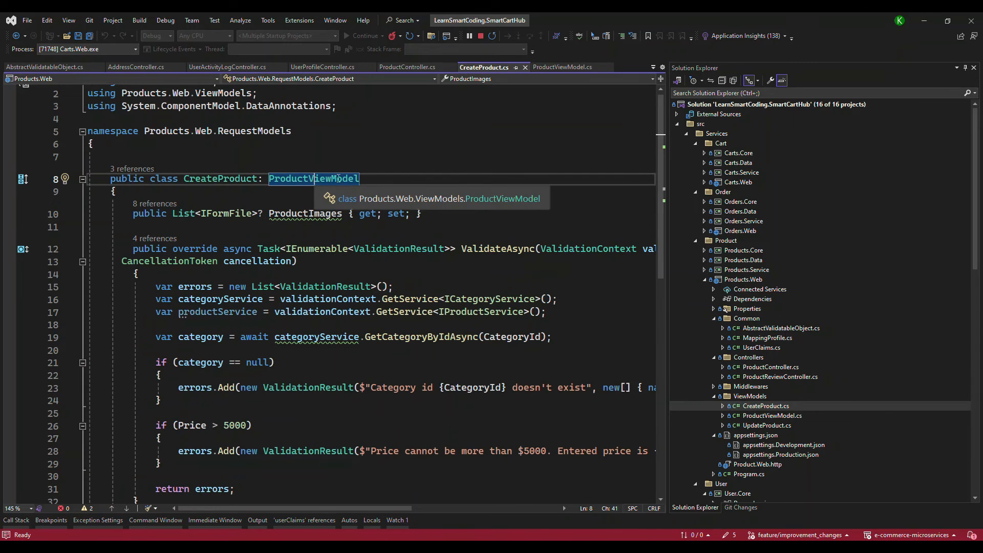
mouse_move(331, 243)
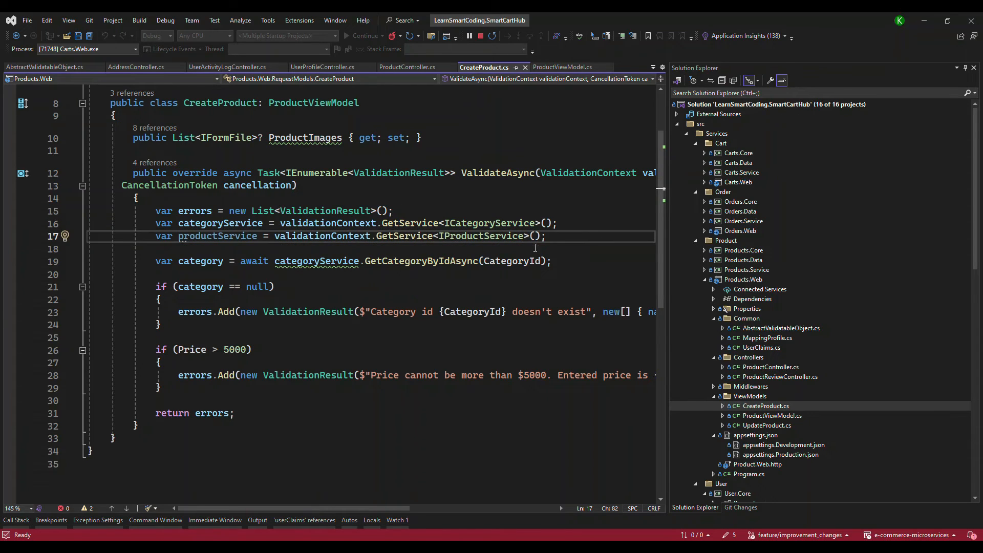
double_click(217, 235)
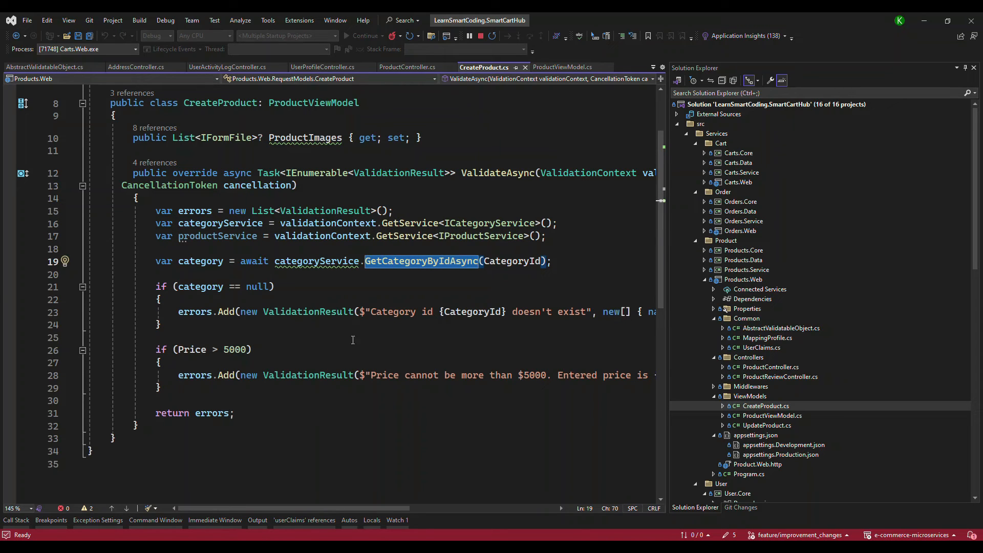
mouse_move(400, 322)
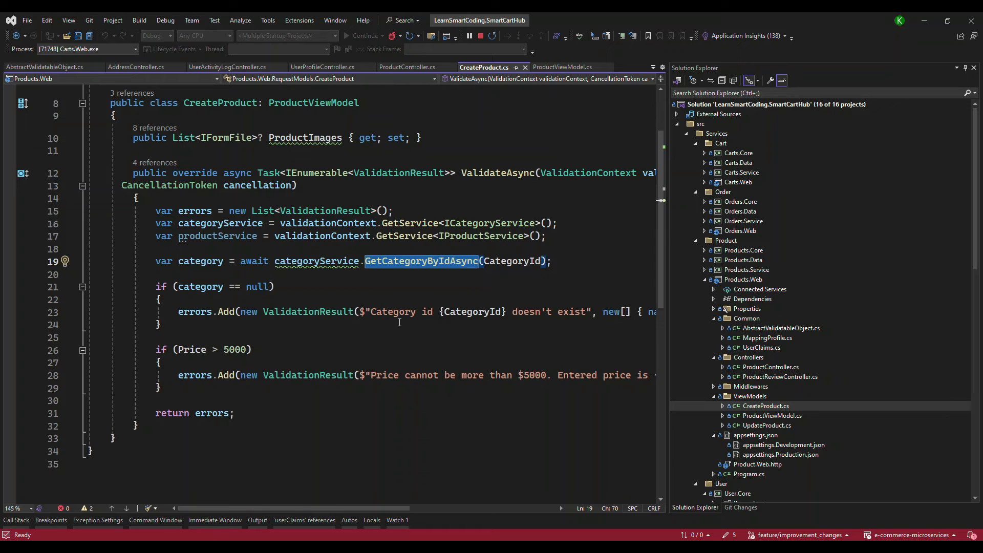
mouse_move(389, 312)
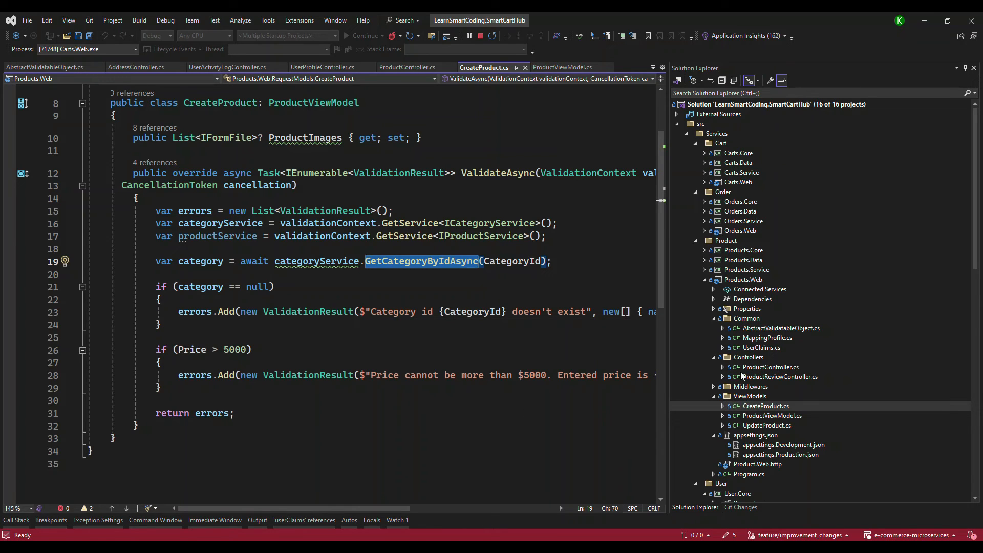
click(768, 367)
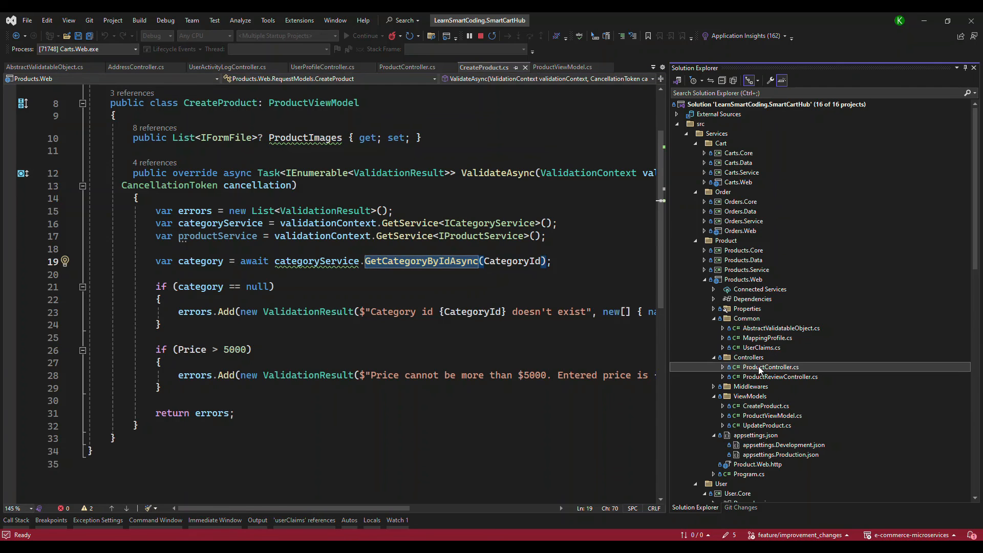
Review the AddProduct endpoint in ProductController, scrolling through its implementation
click(407, 68)
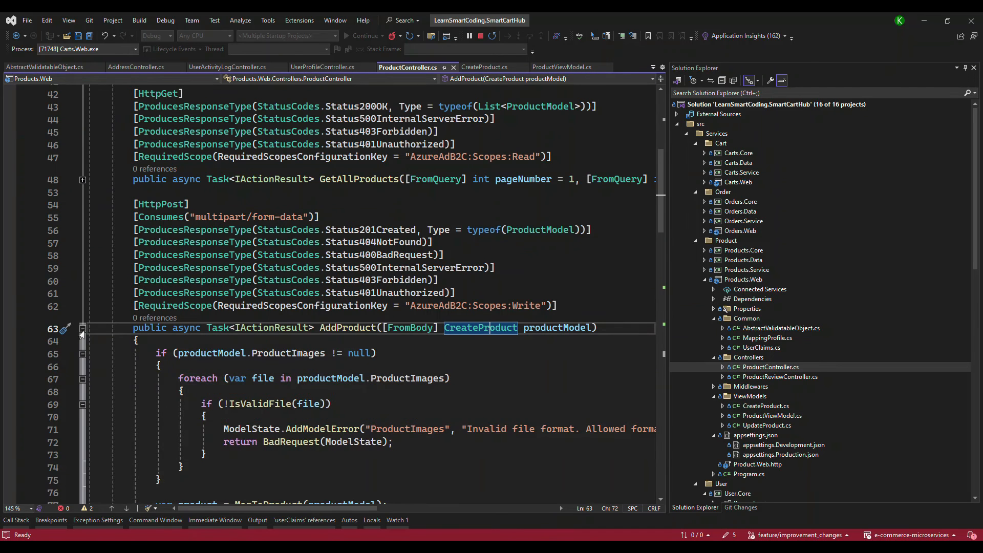
scroll(down, 3)
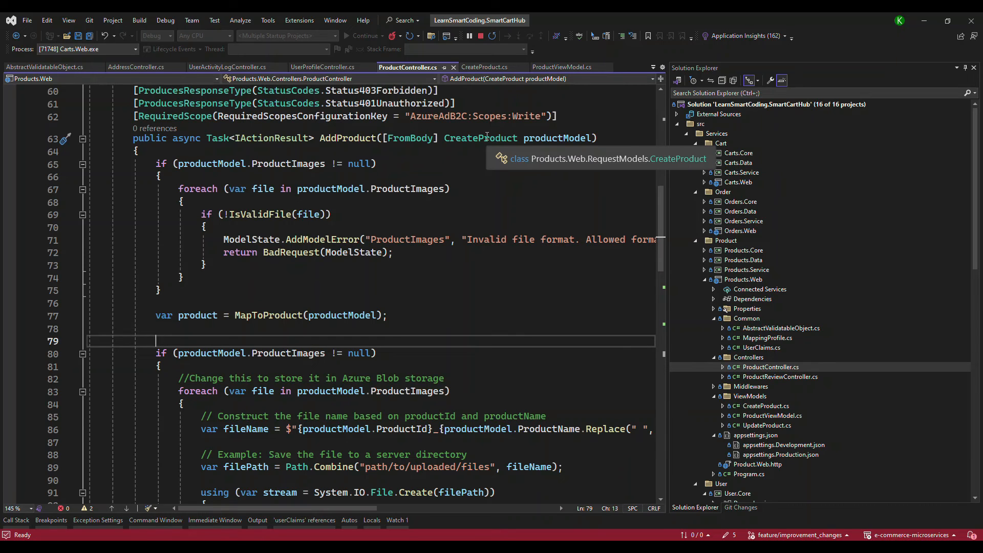
mouse_move(485, 254)
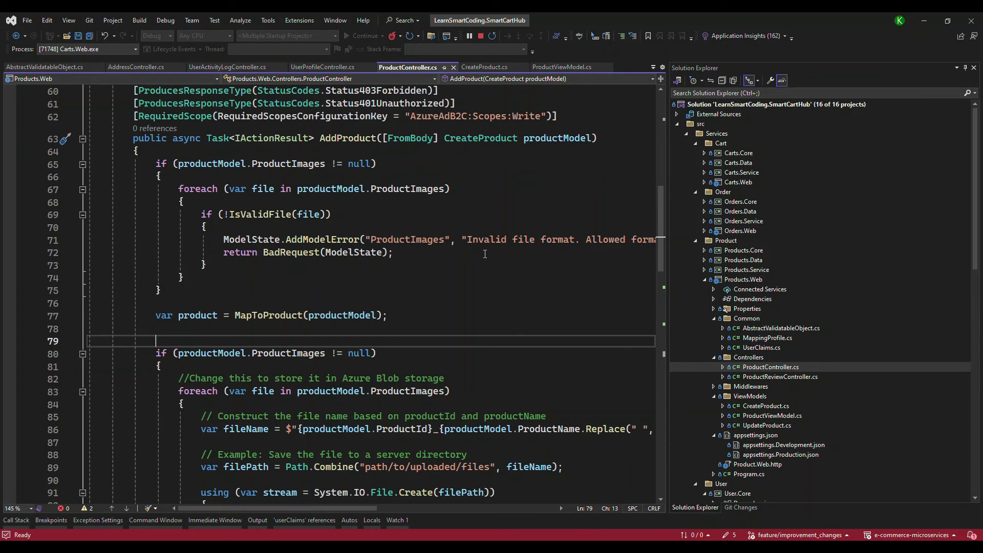
scroll(down, 3)
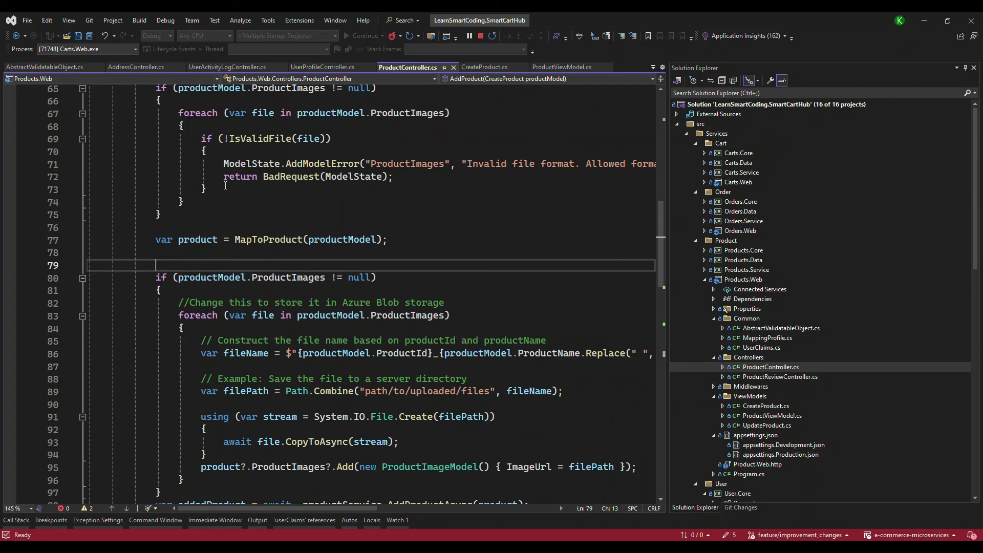
scroll(down, 3)
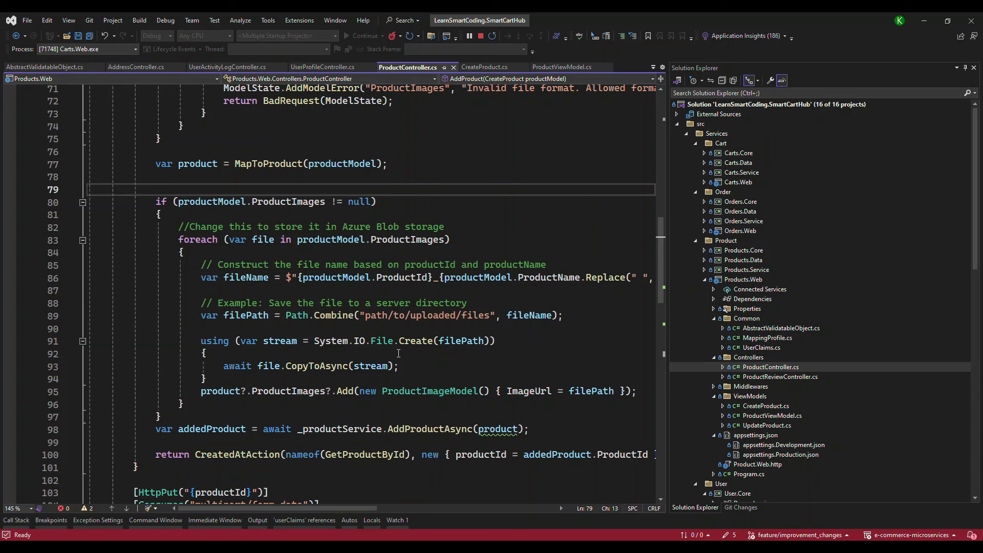
click(155, 188)
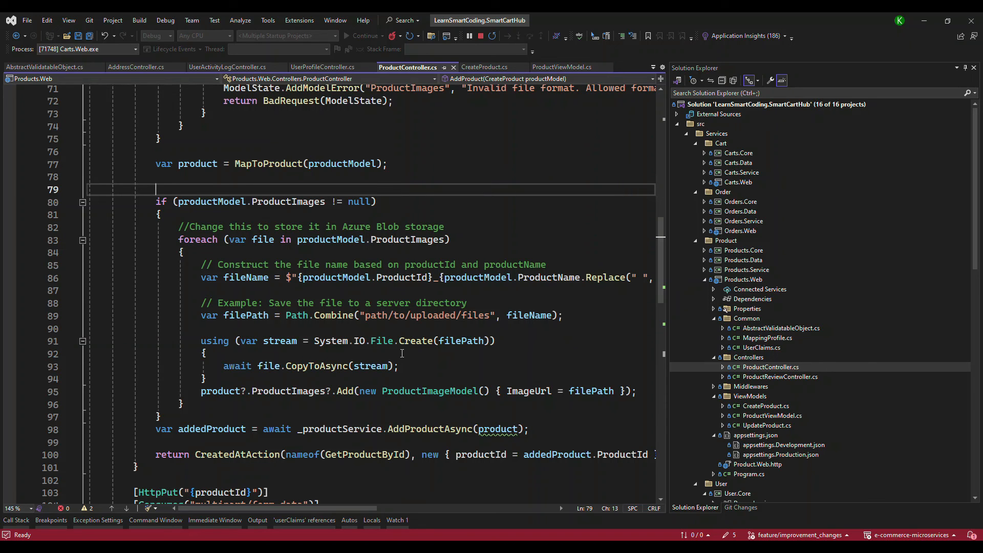
mouse_move(805, 374)
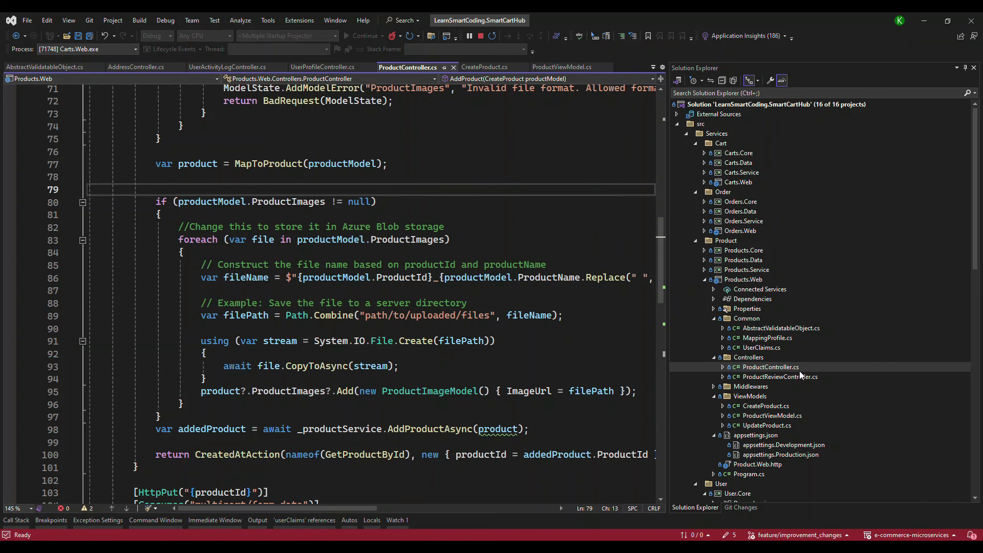
scroll(down, 3)
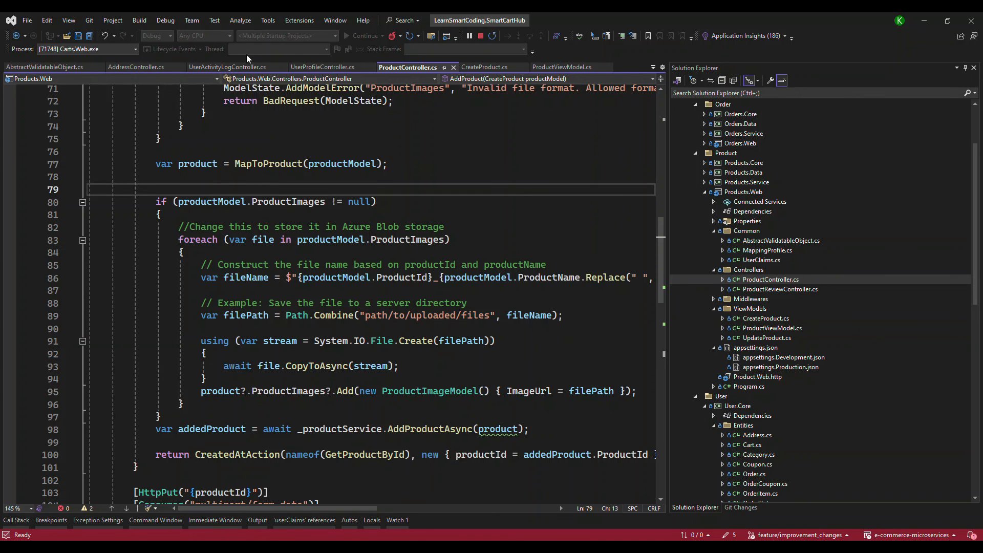
From the containing folder, load the LearnSmartDB_DB_Script SQL file and scroll to its seed inserts
right_click(408, 68)
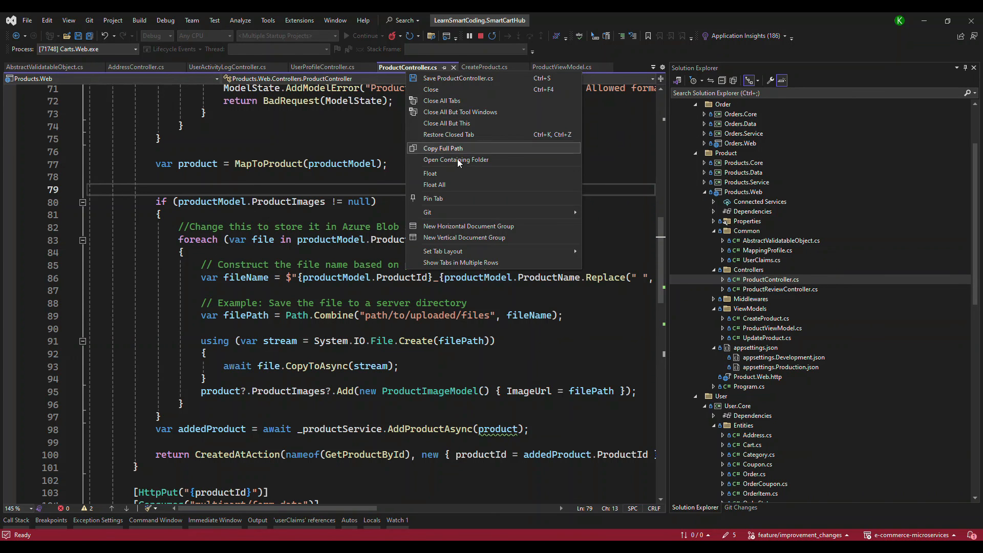
click(456, 160)
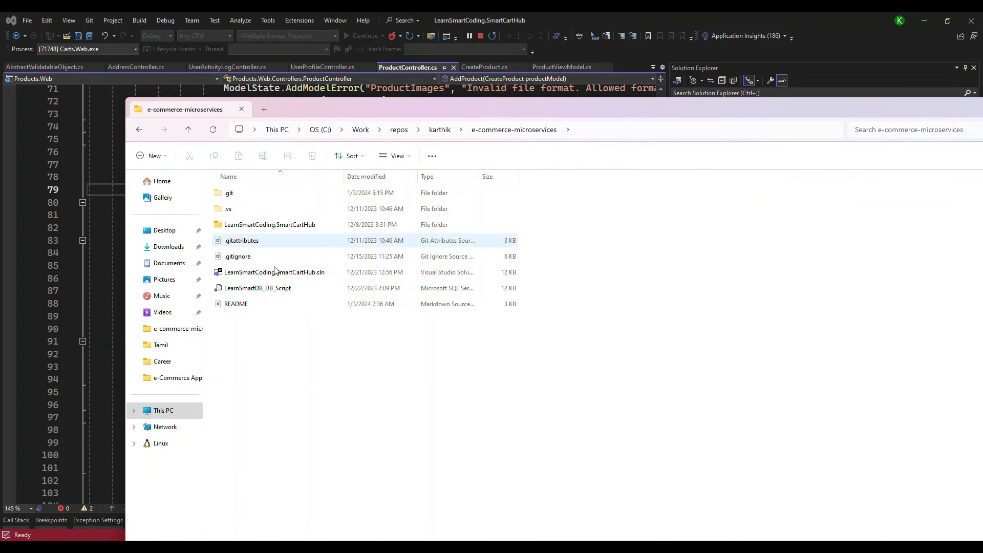
click(257, 288)
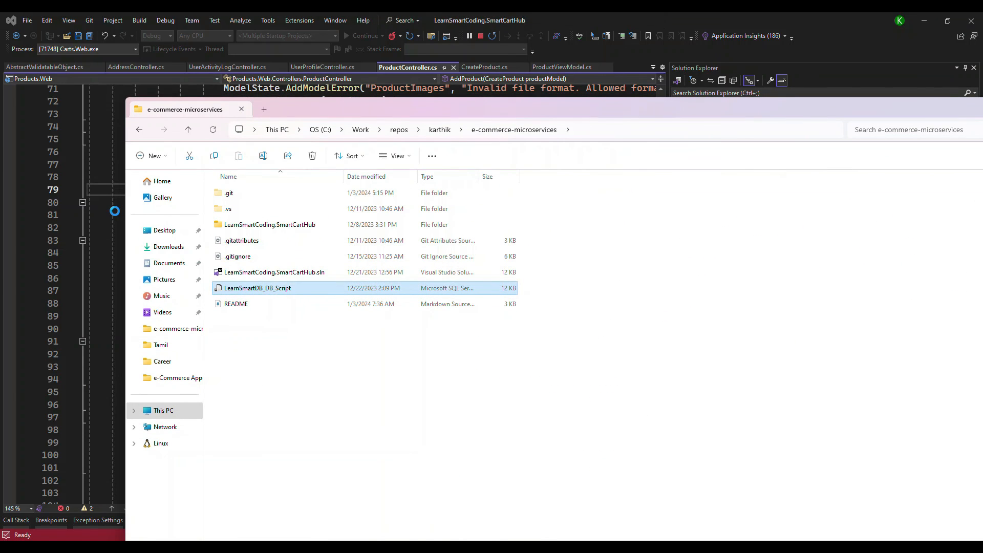
double_click(258, 288)
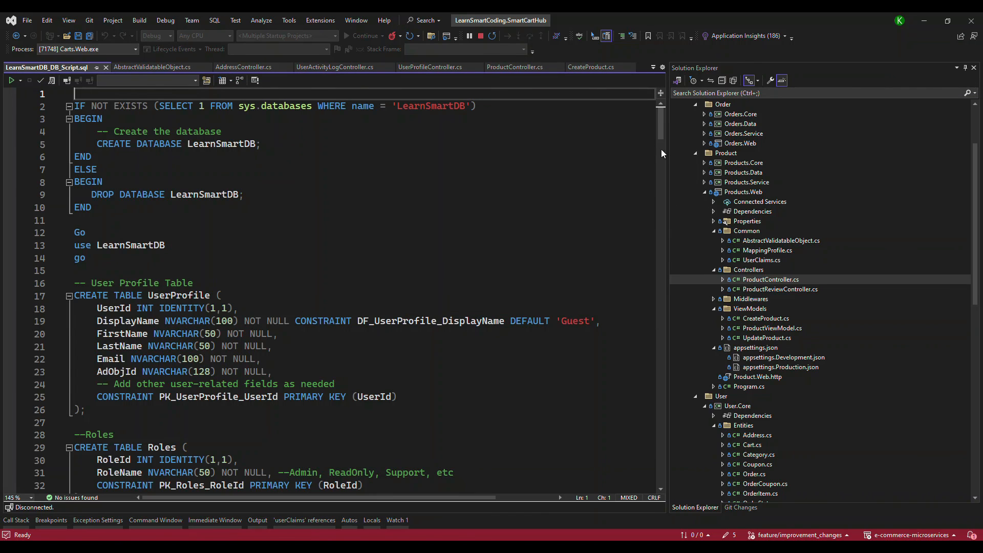
scroll(down, 3)
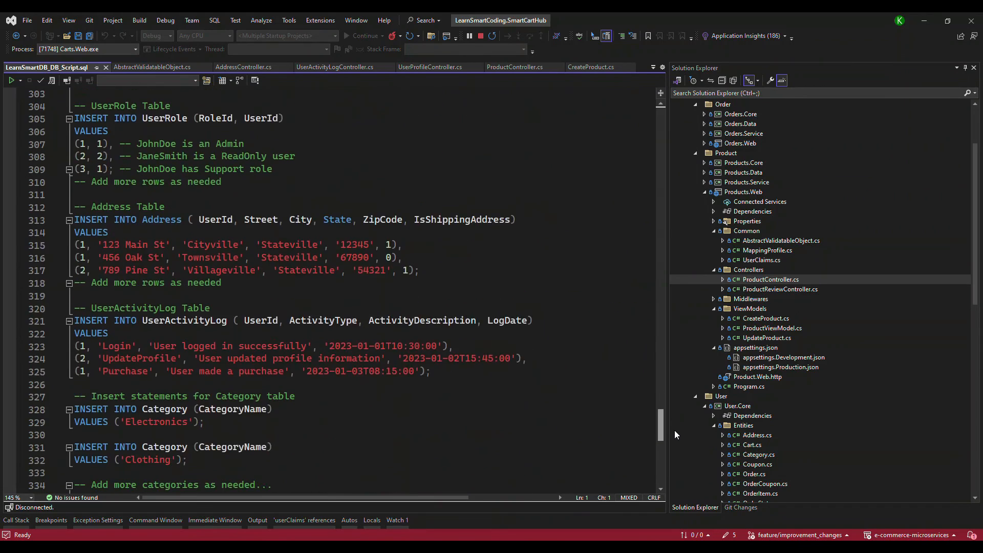